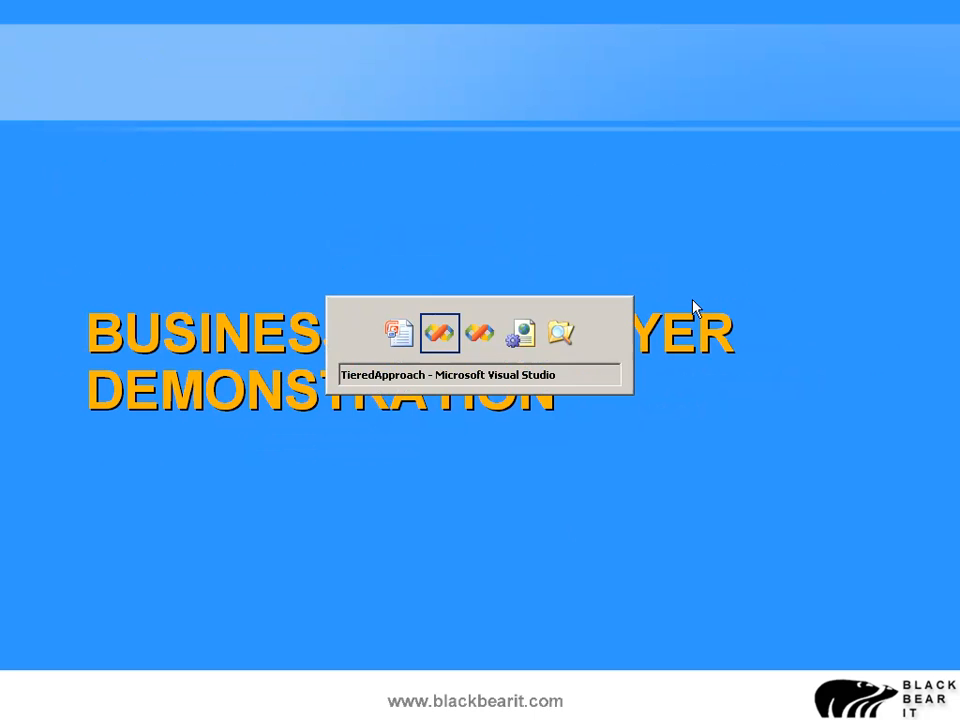
# Step: Add a new Class Library project named BLL to the TieredApproach solution
pyautogui.click(440, 333)
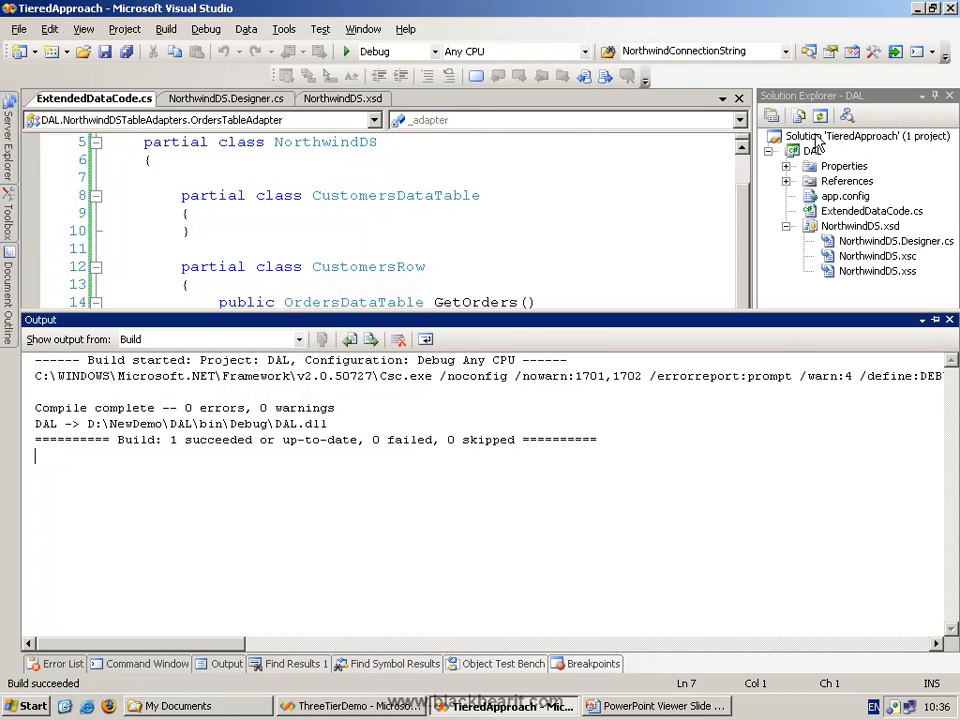
pyautogui.rightClick(870, 136)
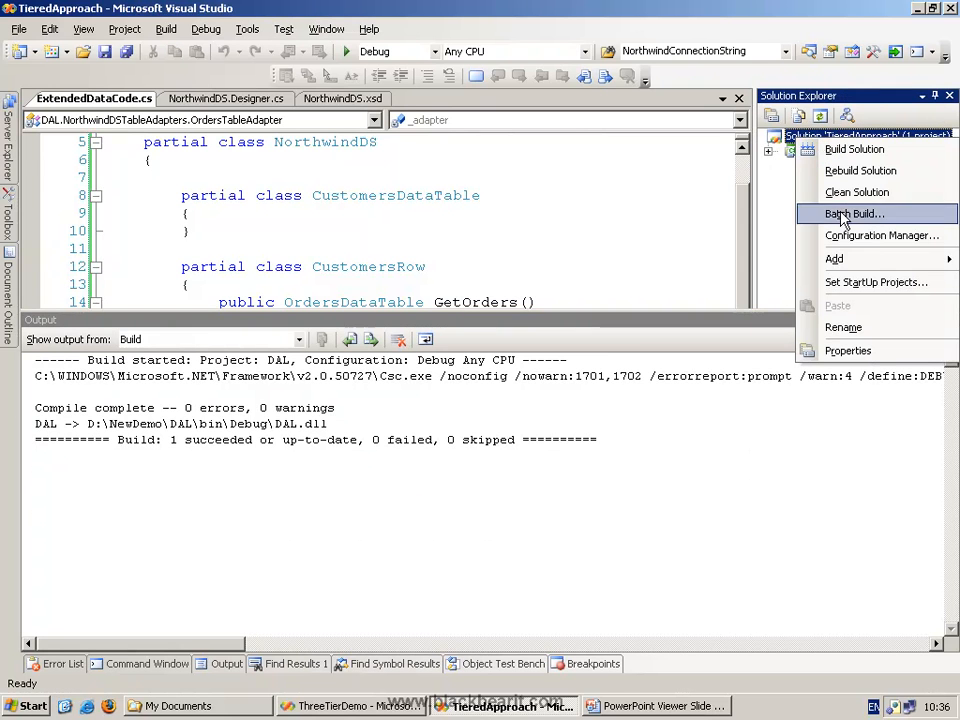
pyautogui.click(834, 258)
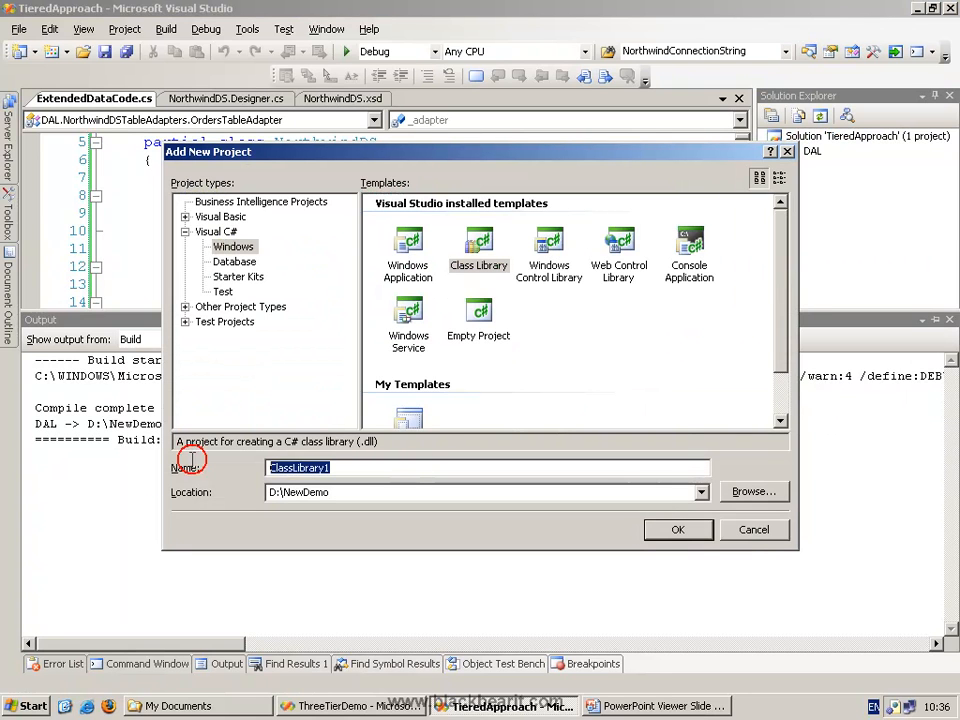
pyautogui.write('BLL')
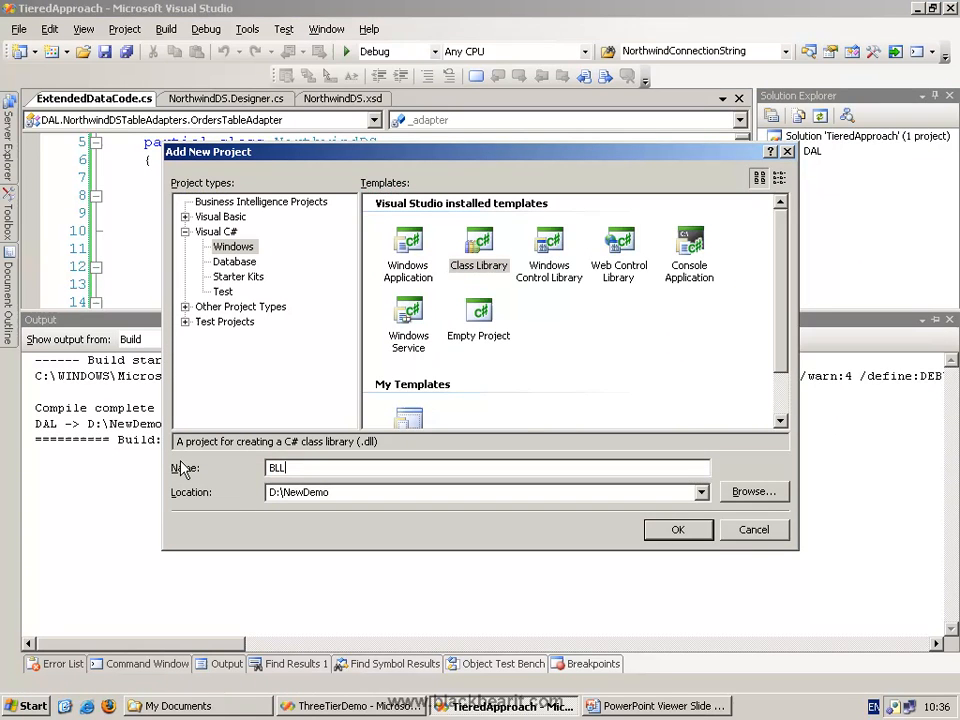
pyautogui.click(677, 529)
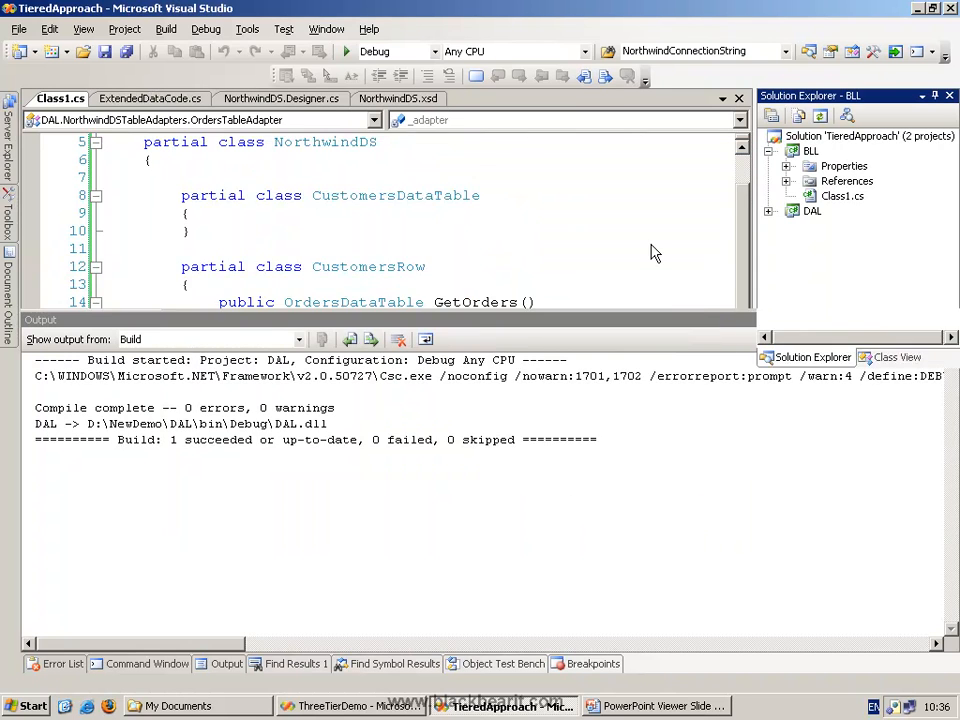
# Step: Remove the default Class1.cs from BLL and add a CustomersBL class
pyautogui.click(842, 196)
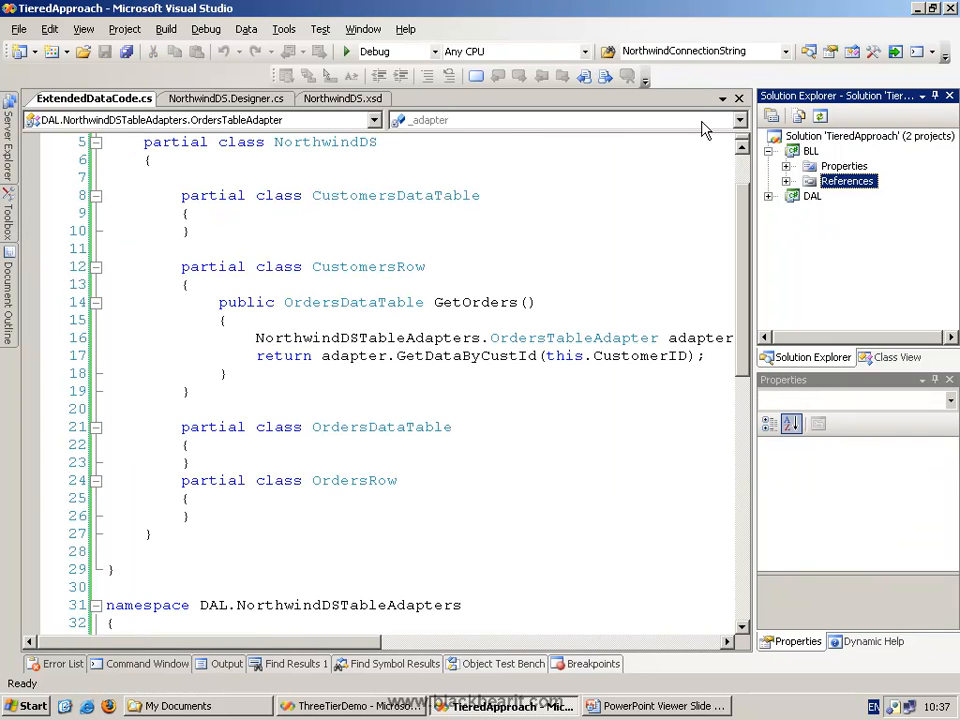
pyautogui.rightClick(811, 151)
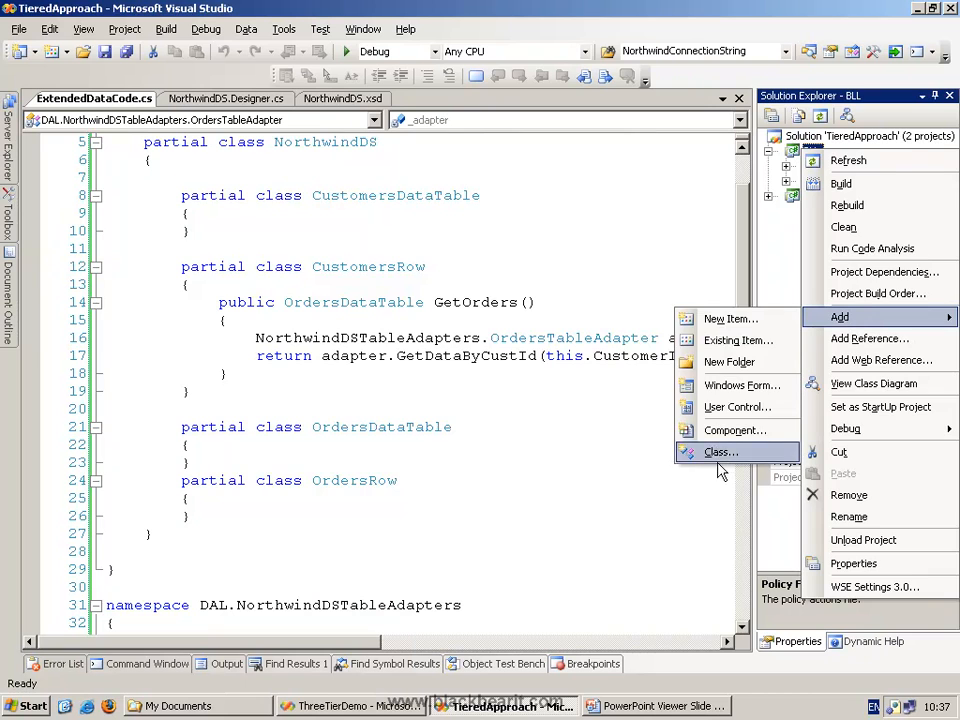
pyautogui.click(720, 451)
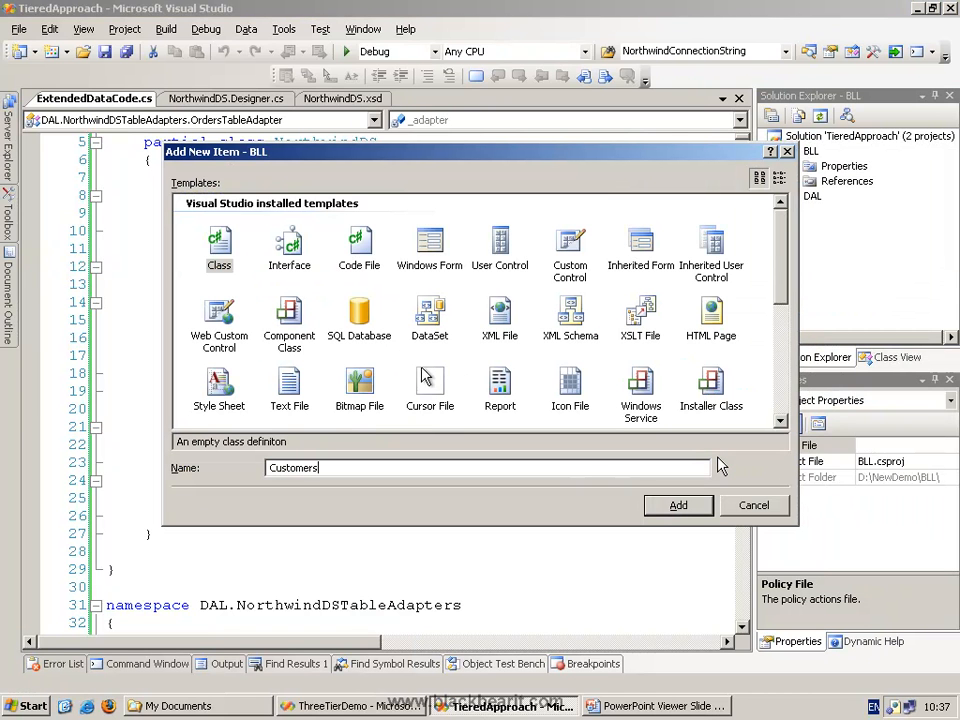
pyautogui.write('BL')
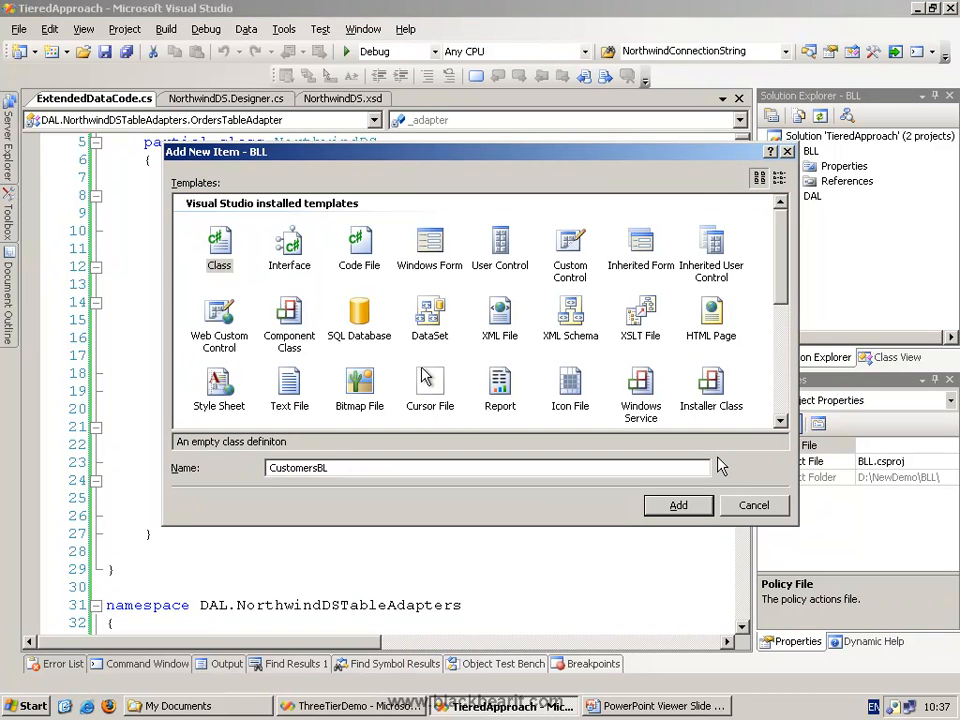
pyautogui.click(678, 505)
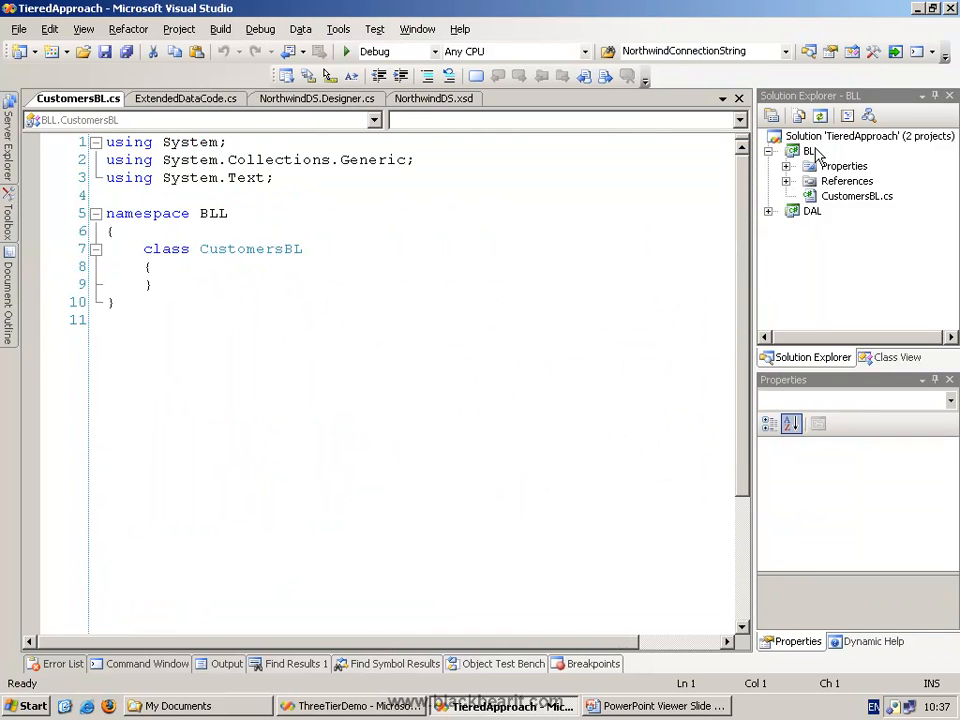
# Step: Add a second class, OrdersBL, to the BLL project
pyautogui.rightClick(808, 150)
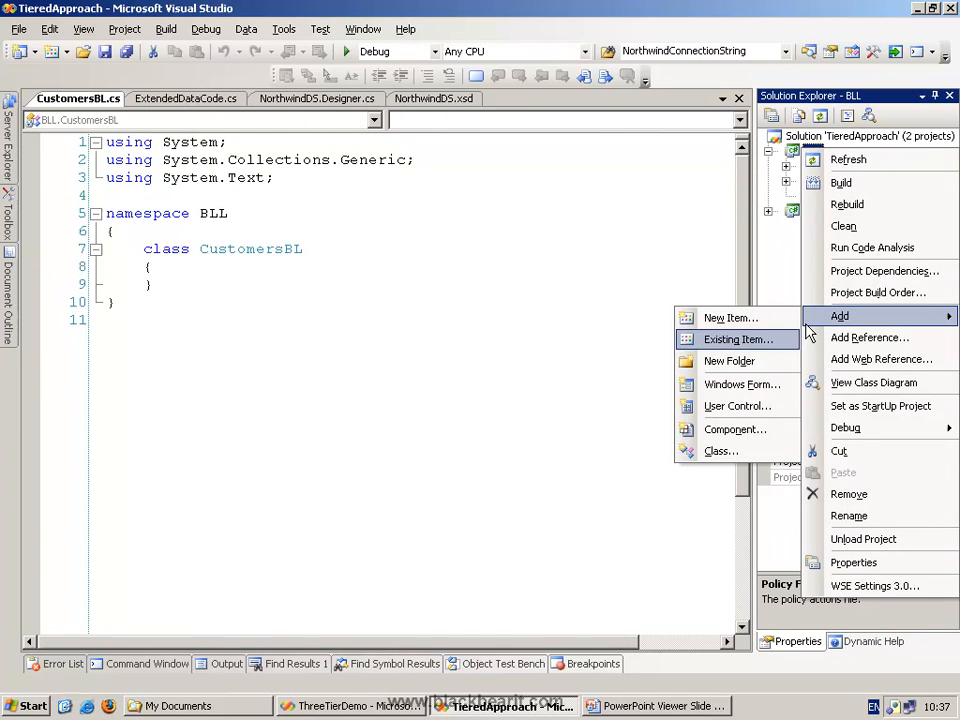
pyautogui.click(731, 317)
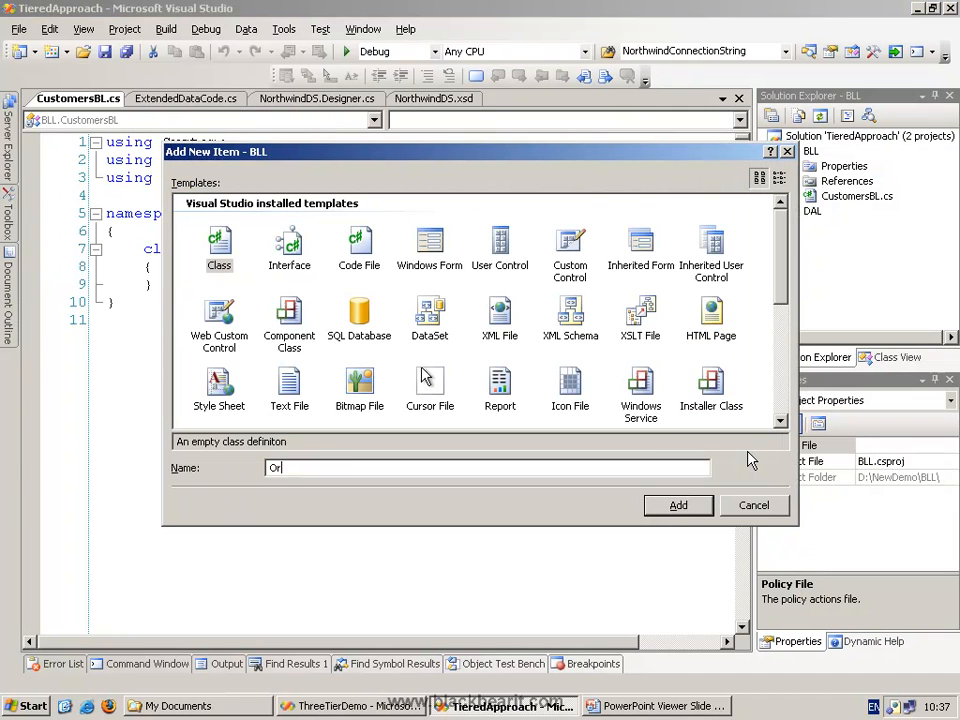
pyautogui.click(678, 505)
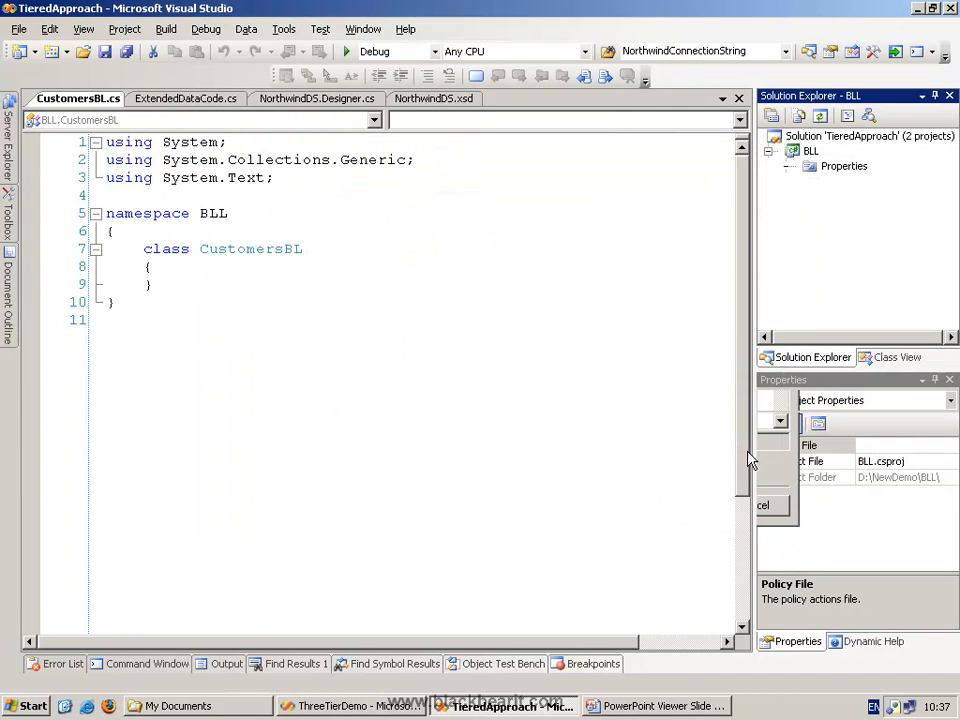
pyautogui.click(858, 195)
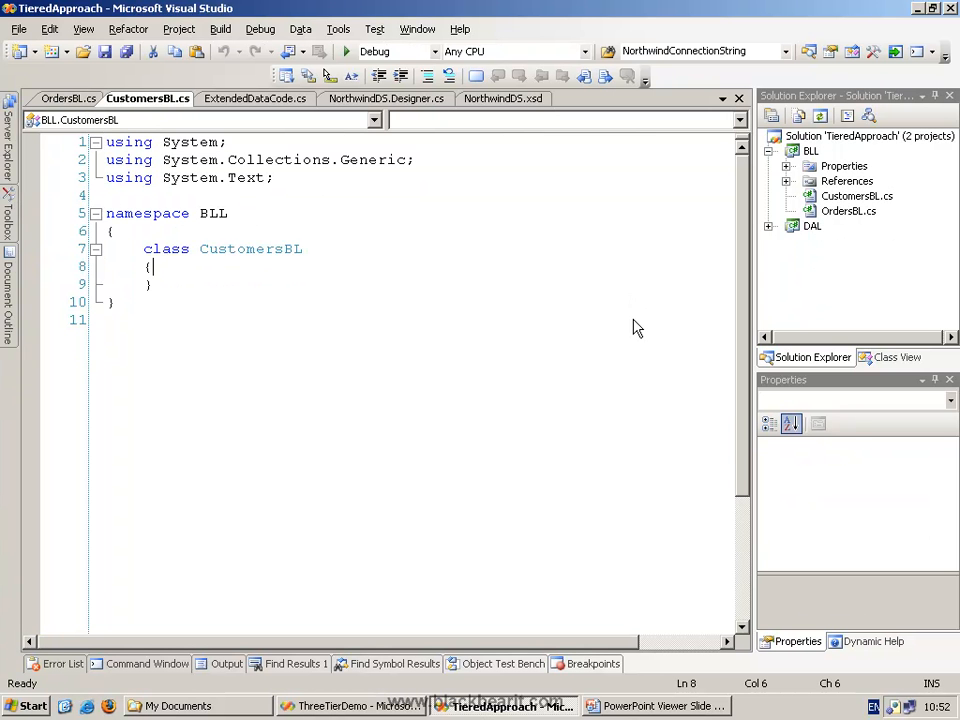
pyautogui.moveTo(384, 262)
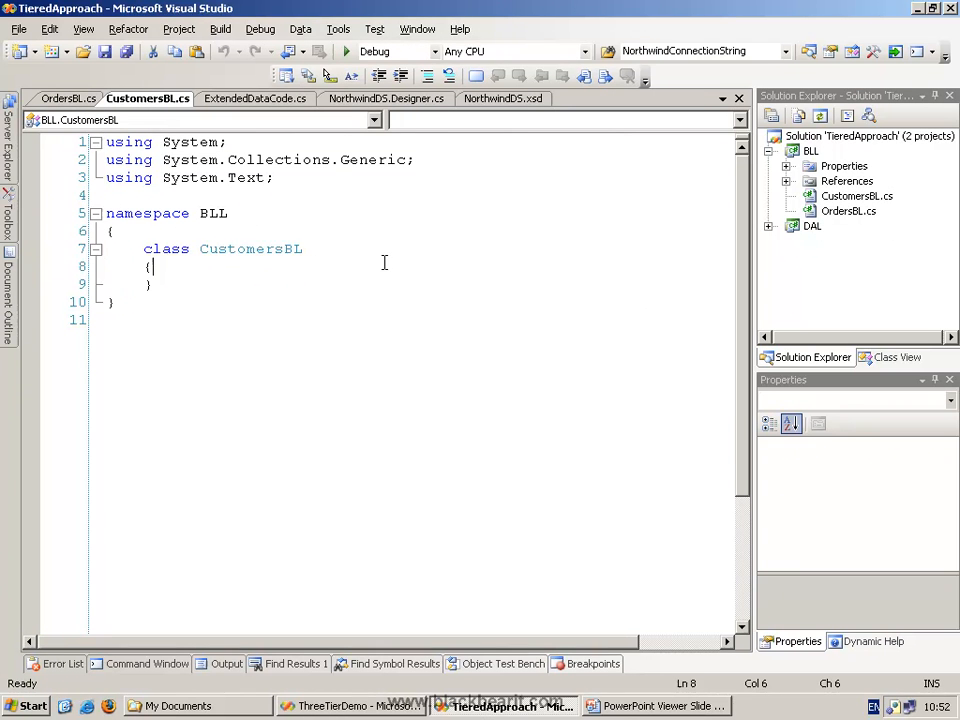
# Step: Add the public modifier to the CustomersBL class and an empty line in its body
pyautogui.doubleClick(250, 248)
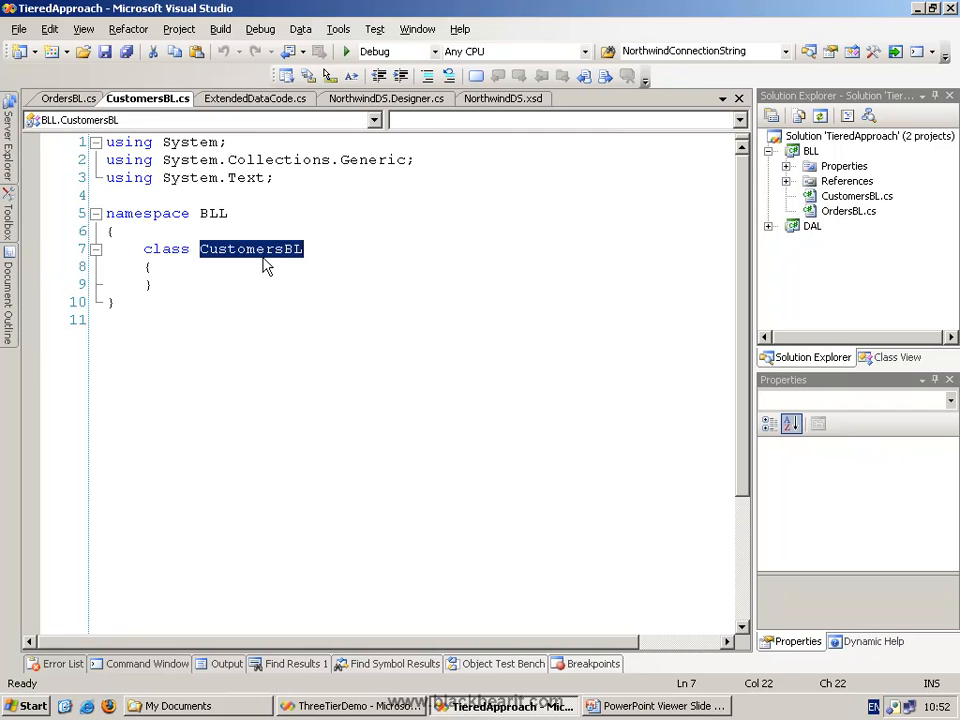
pyautogui.click(365, 275)
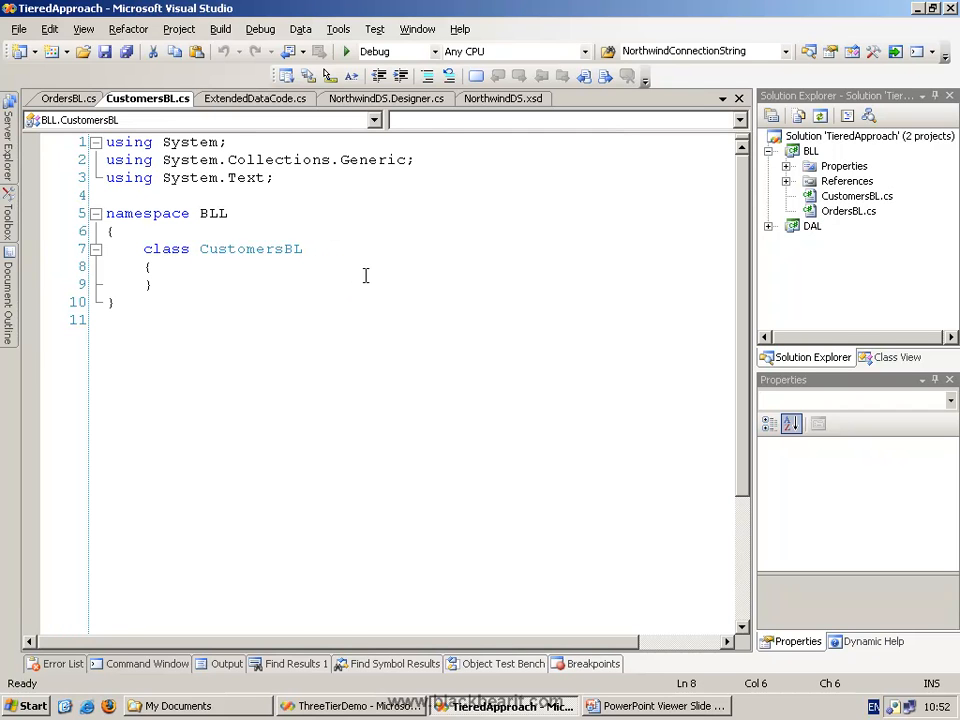
pyautogui.press('Return')
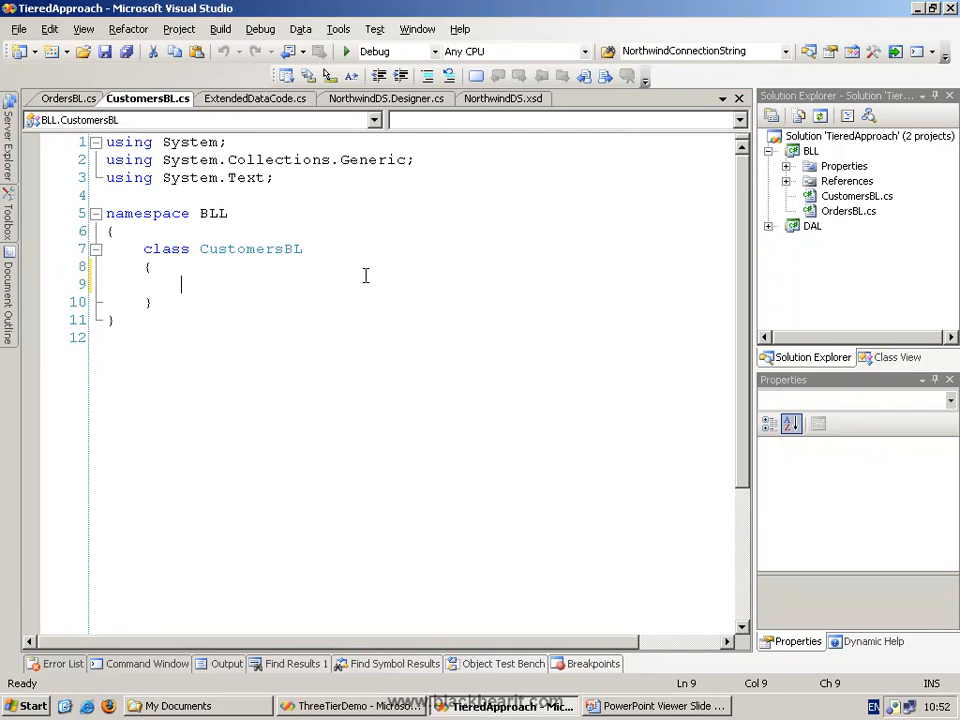
pyautogui.write('public')
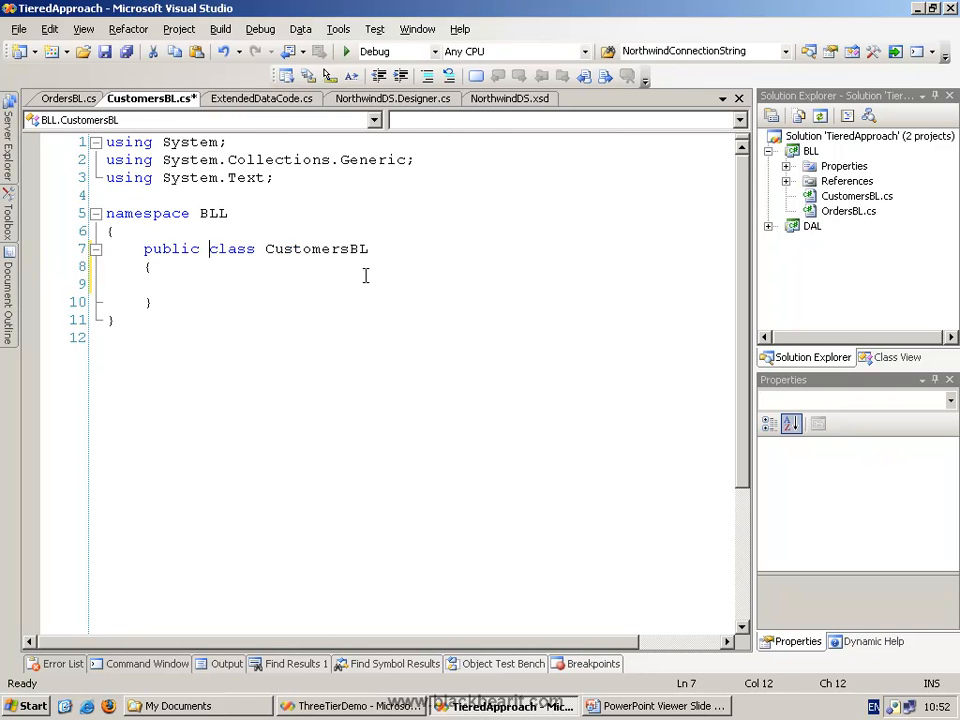
pyautogui.write('public')
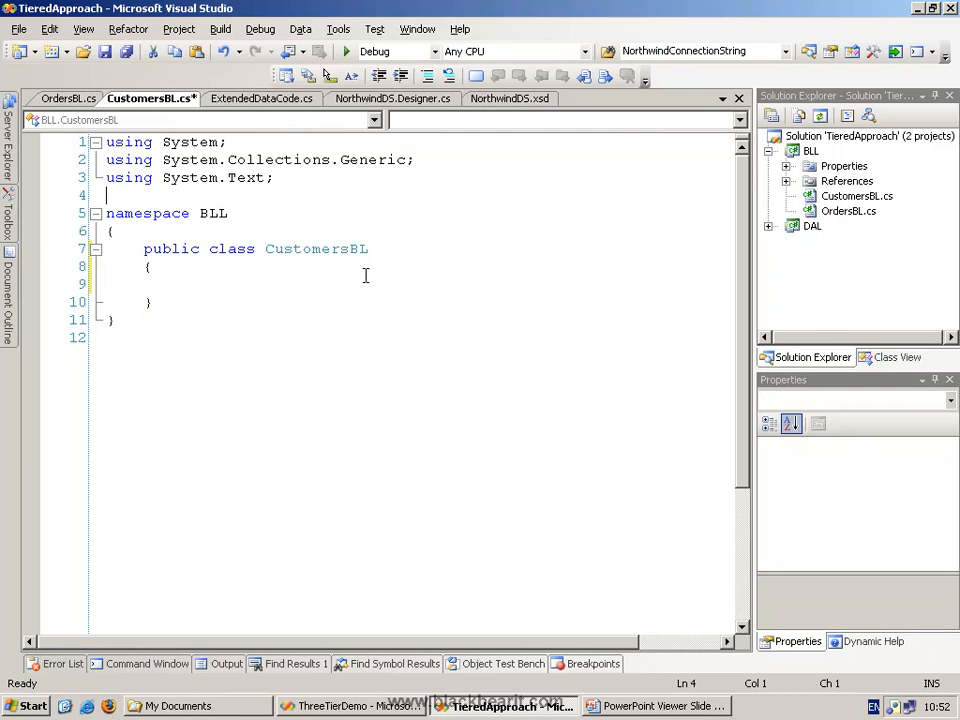
# Step: Add a project reference to DAL in the BLL project
pyautogui.rightClick(847, 181)
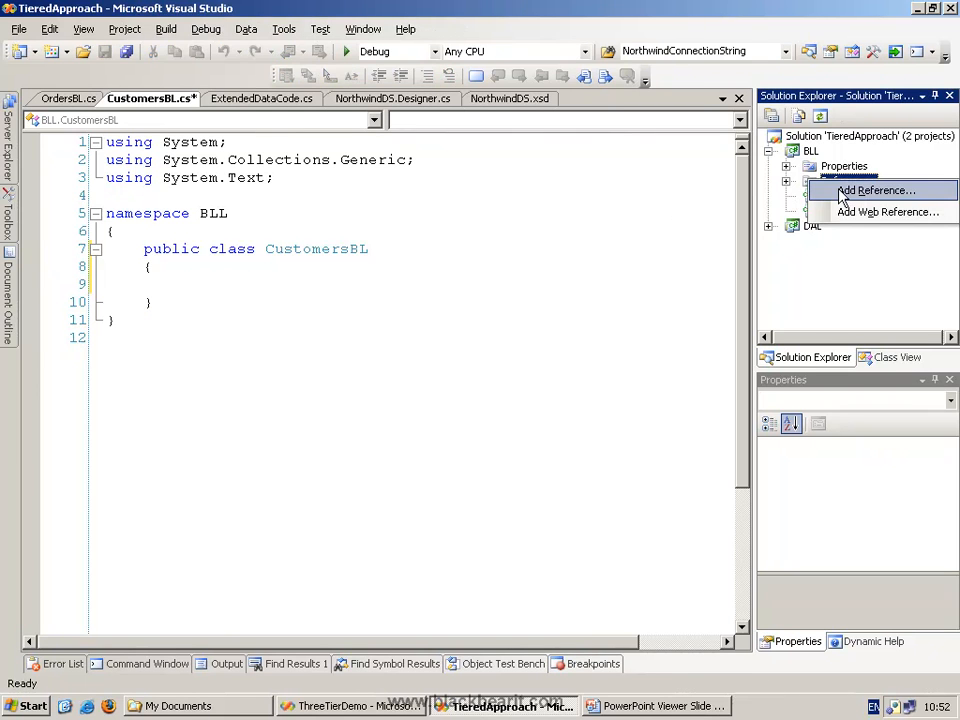
pyautogui.click(876, 190)
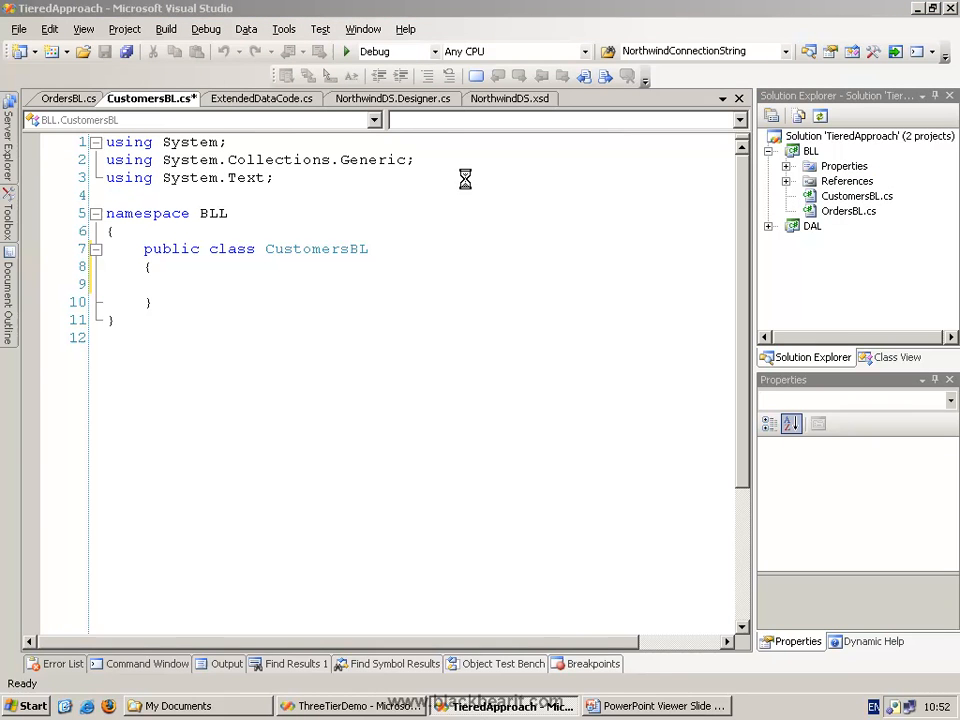
pyautogui.moveTo(436, 190)
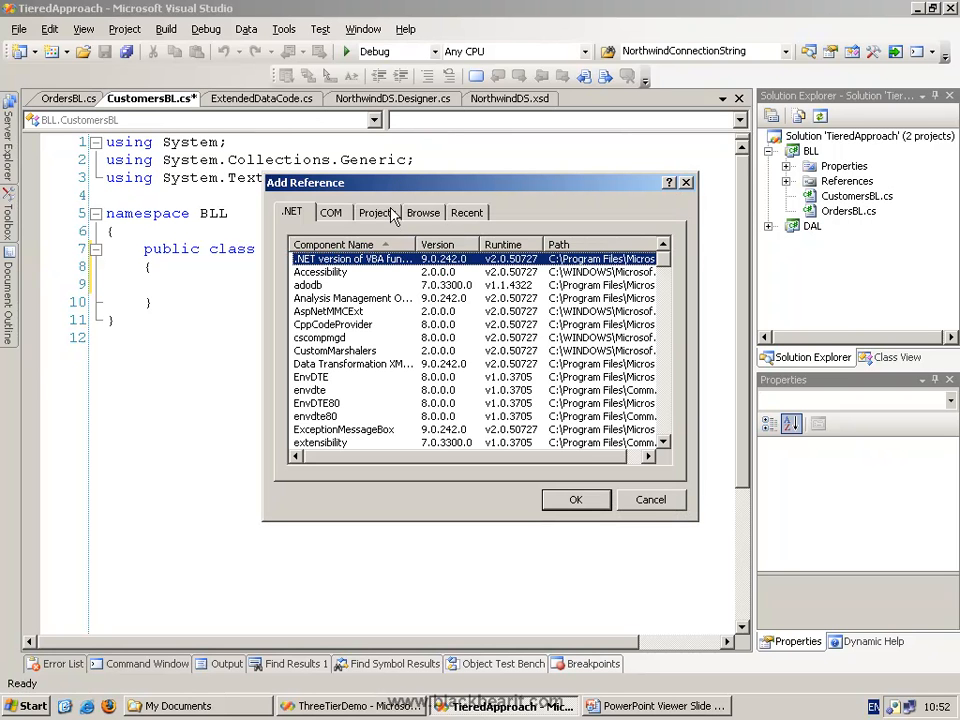
pyautogui.click(377, 212)
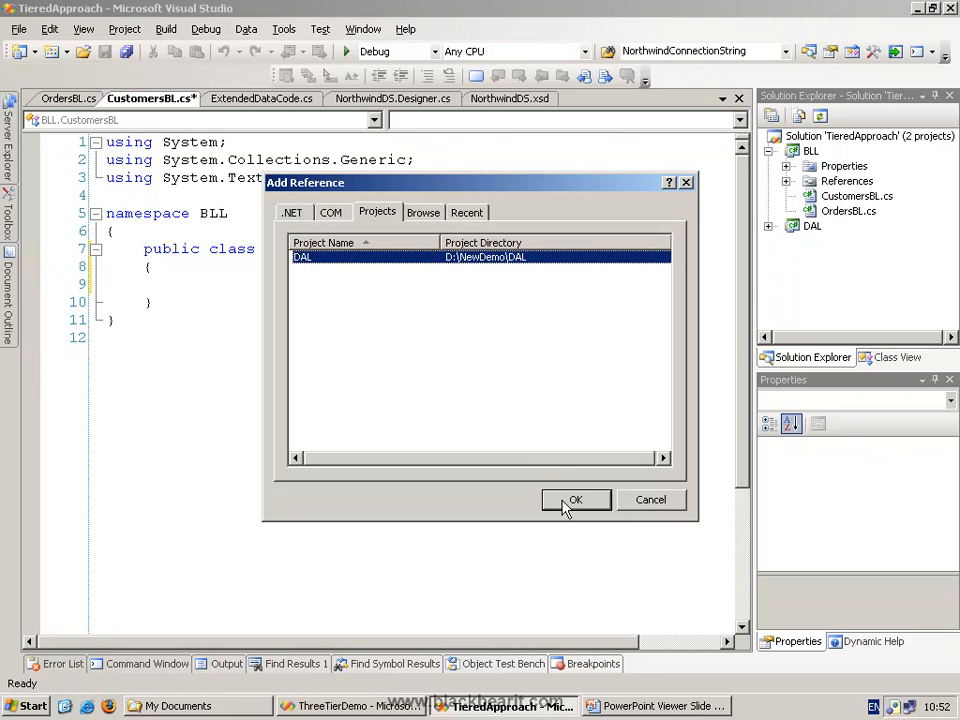
pyautogui.click(575, 500)
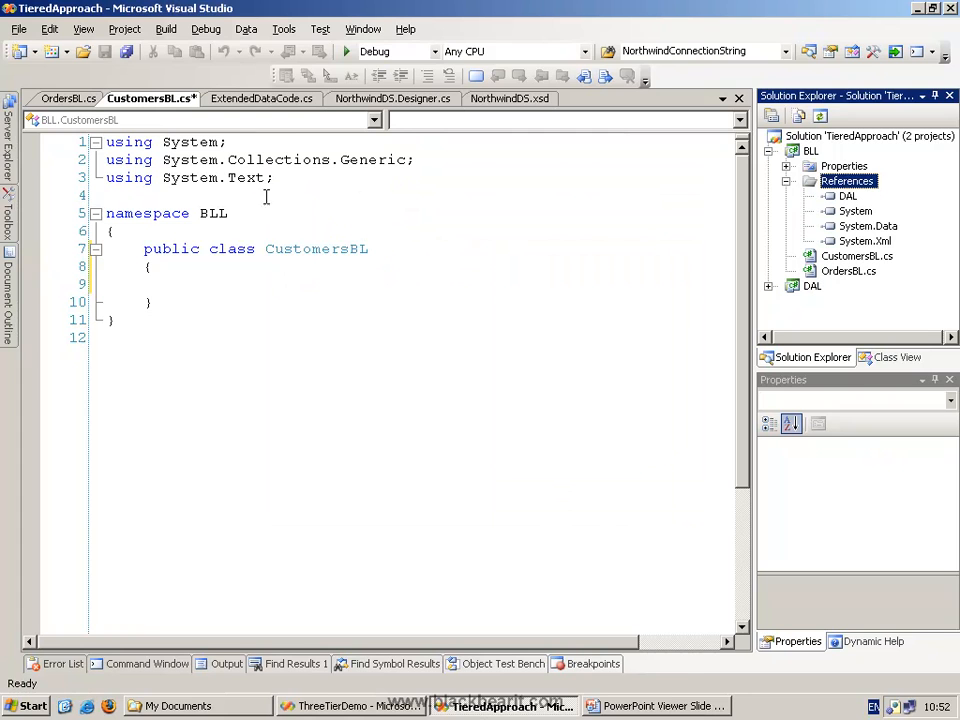
# Step: Add 'using DAL;' and 'using DAL.NorthwindDSTableAdapters;' to the top of CustomersBL.cs
pyautogui.write('using')
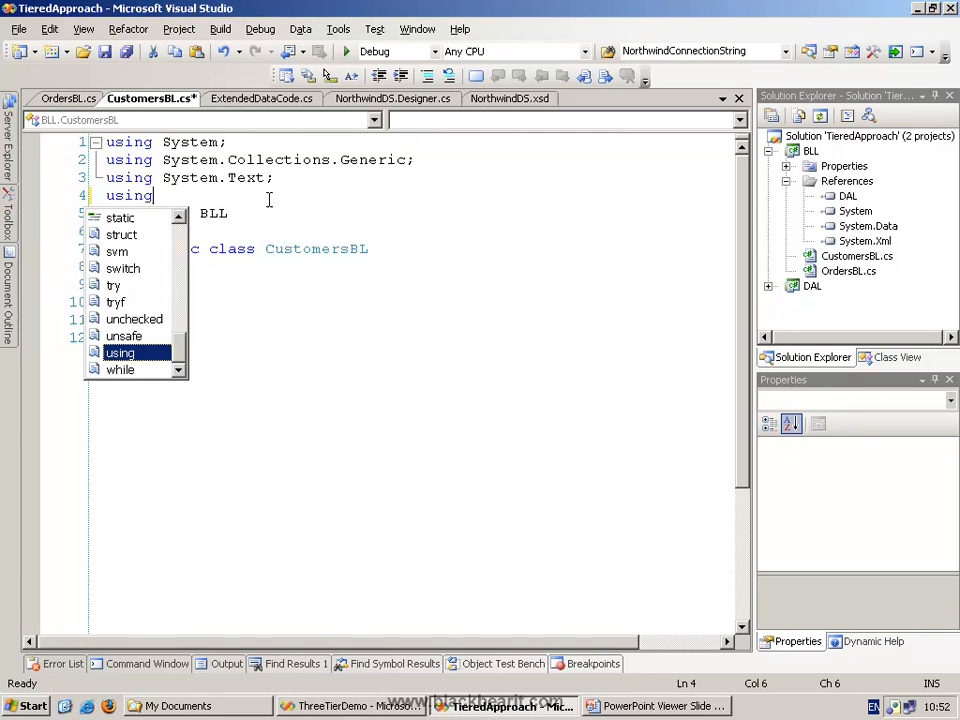
pyautogui.write('DA')
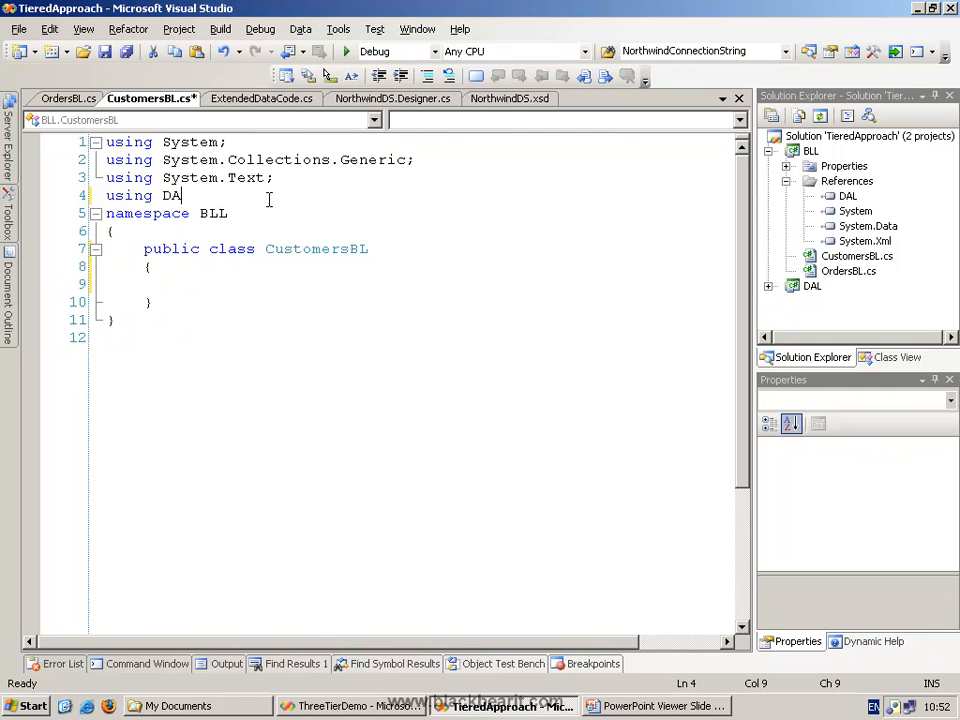
pyautogui.write('L;')
pyautogui.write('using DAL.NorthwindDSTableAdapters;')
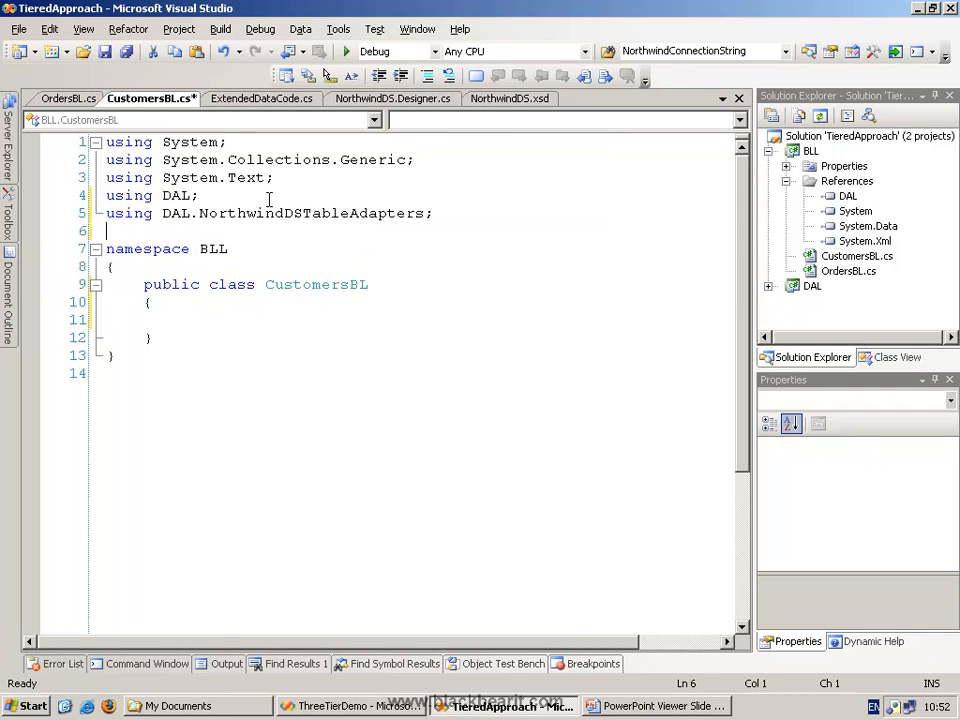
pyautogui.doubleClick(177, 195)
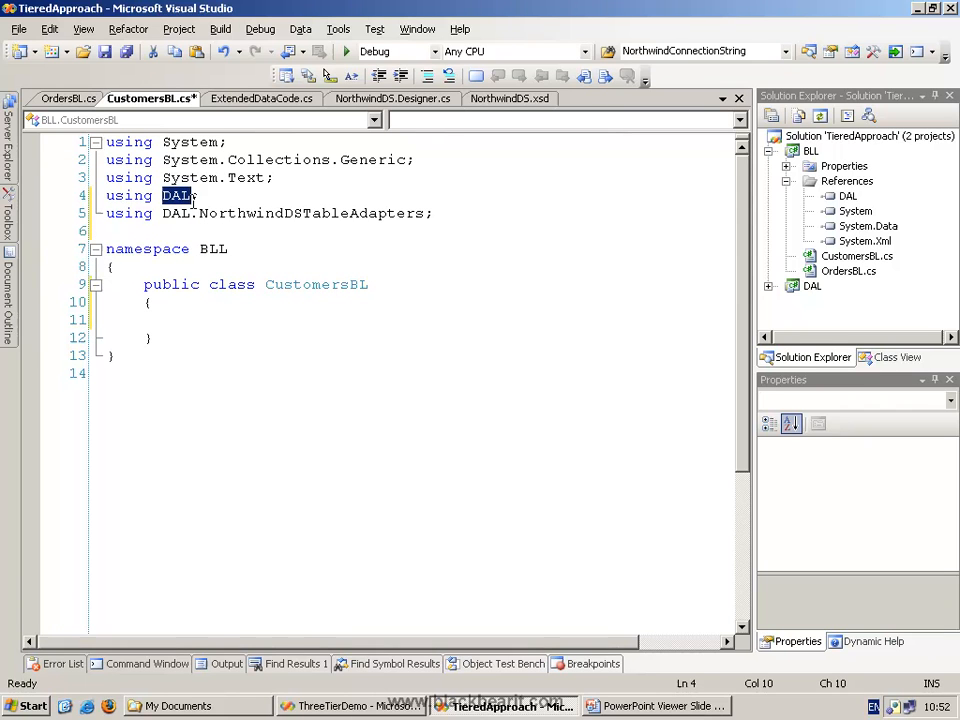
pyautogui.moveTo(349, 212)
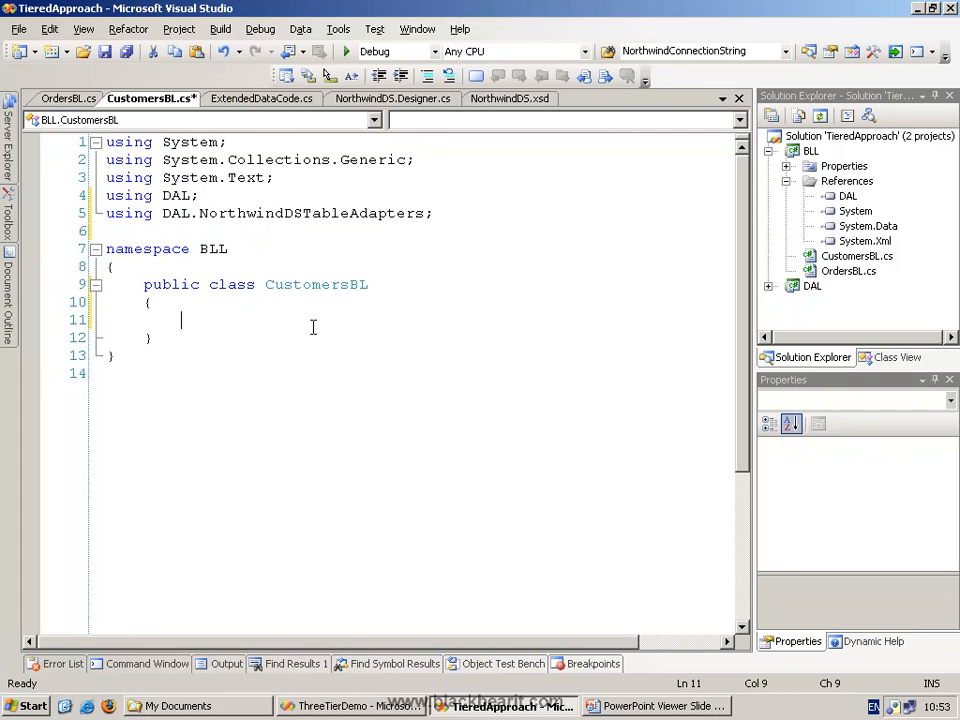
# Step: Declare a public GetCustomers() method in CustomersBL
pyautogui.write('public')
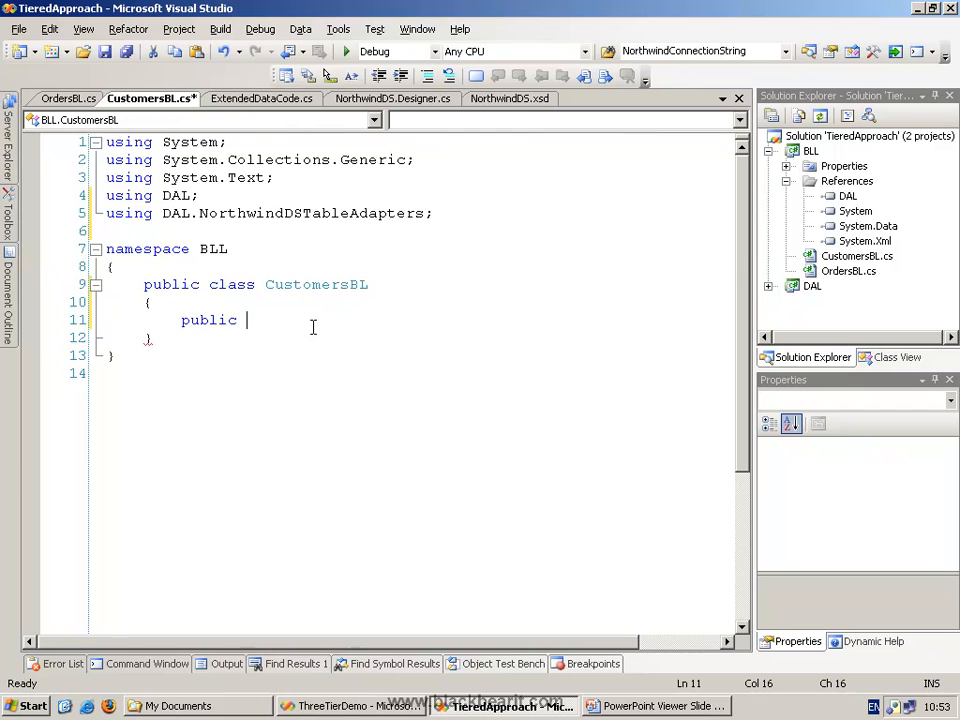
pyautogui.write('CUst')
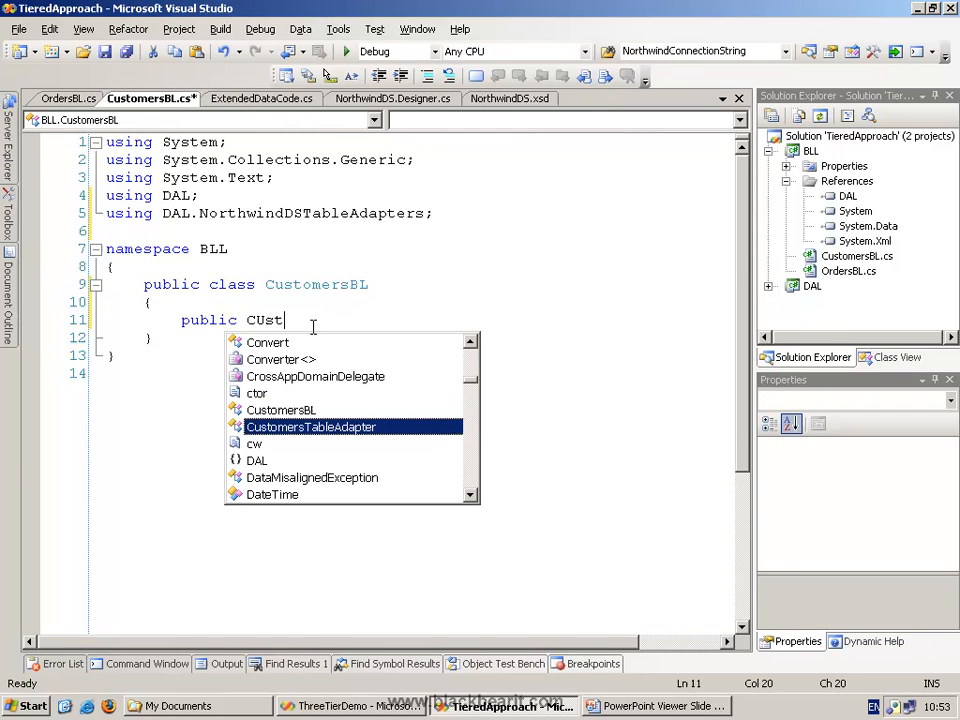
pyautogui.moveTo(311, 427)
pyautogui.write('NorthwindDS.CustomersDataTable')
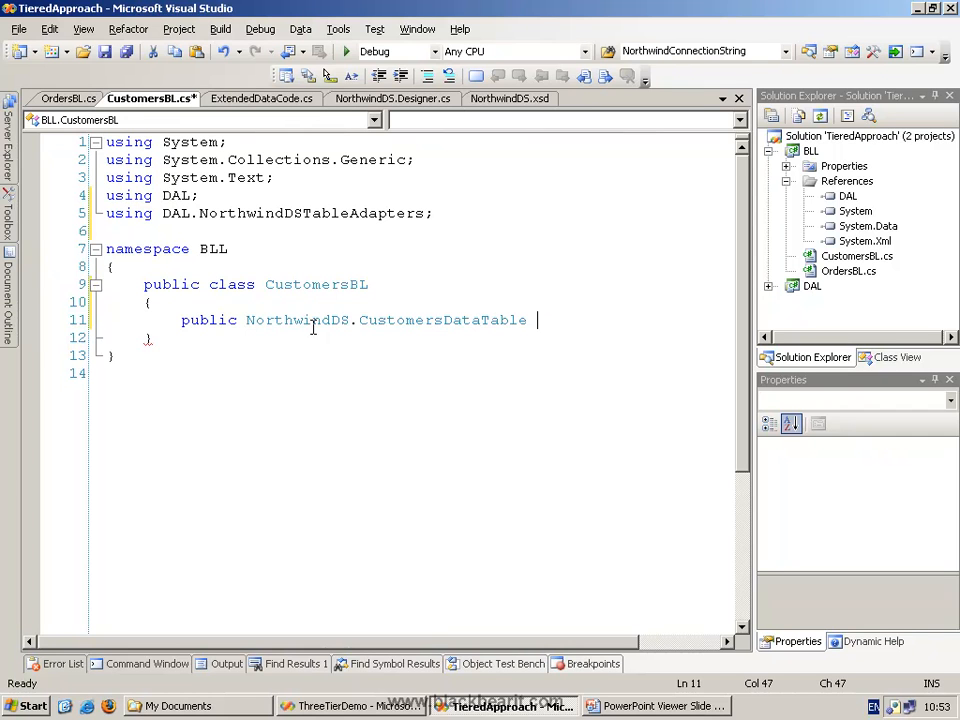
pyautogui.write('GetCustomer')
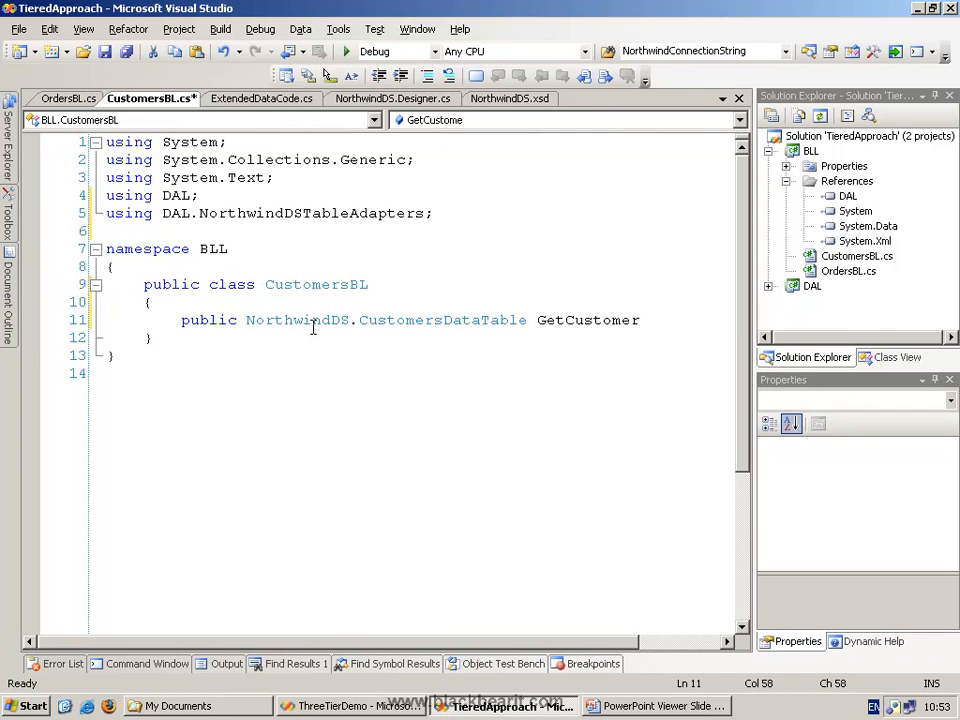
pyautogui.write('s()')
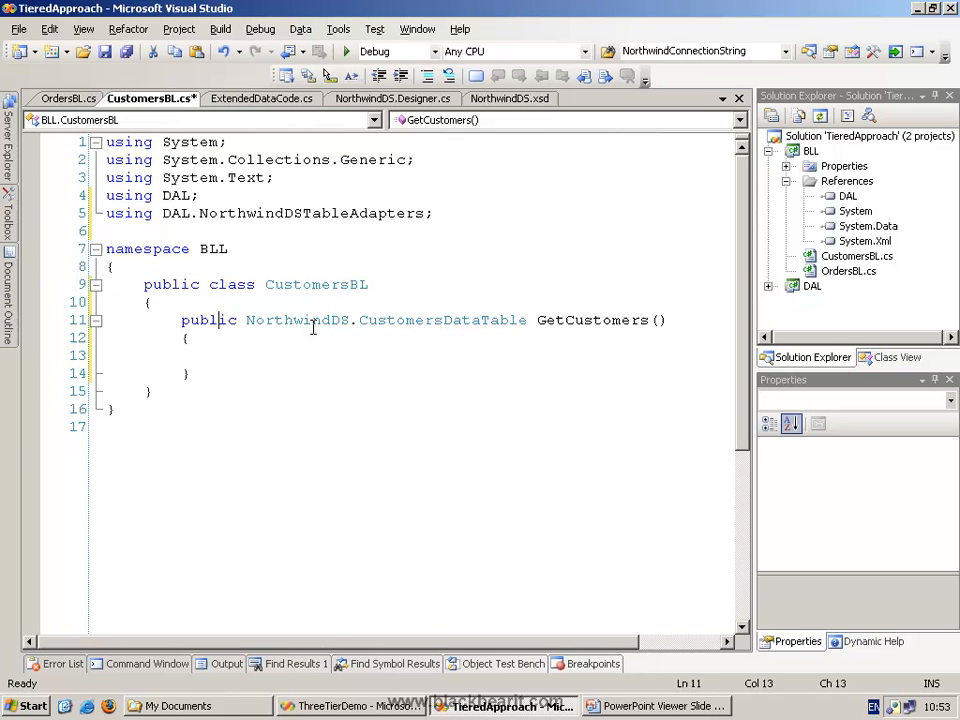
# Step: Add a private CustomersTableAdapter adapter field and make GetCustomers return adapter.GetData()
pyautogui.write('private')
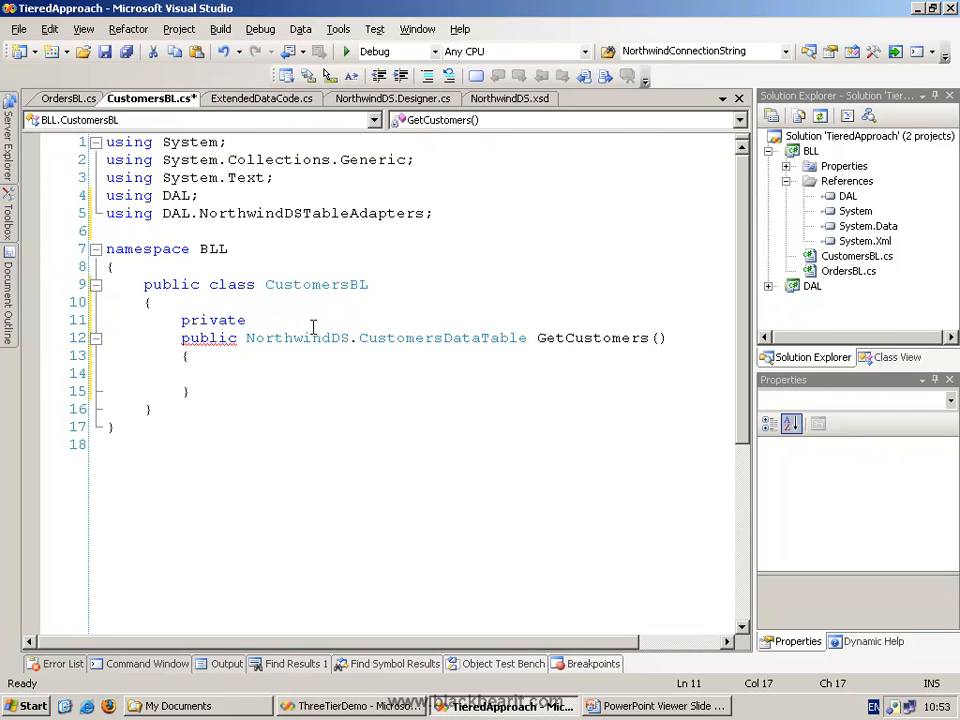
pyautogui.write('cust')
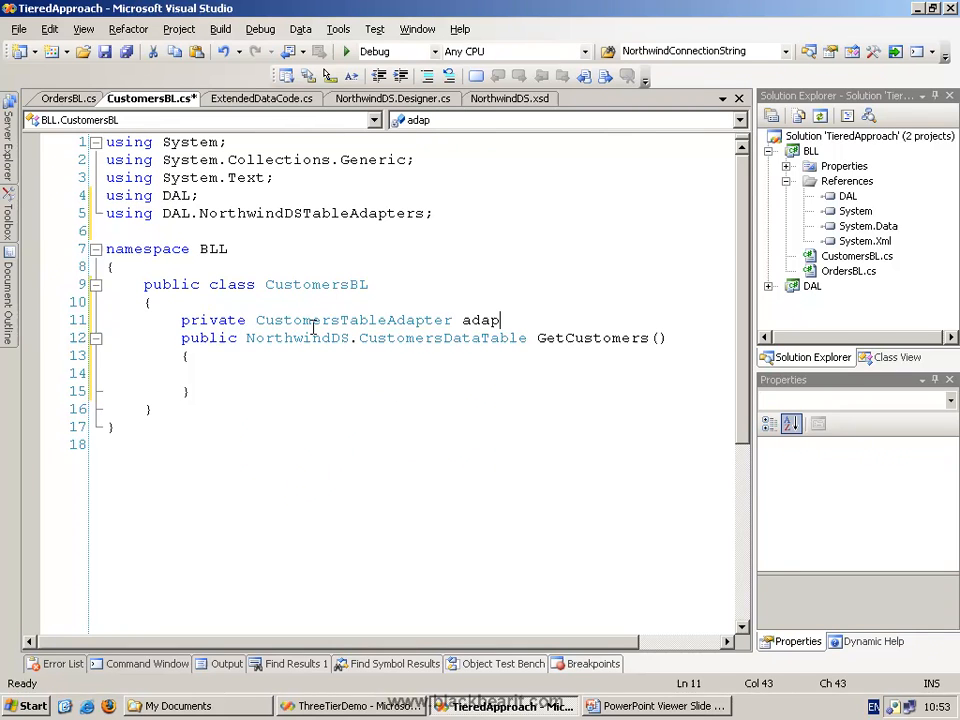
pyautogui.write('ter;')
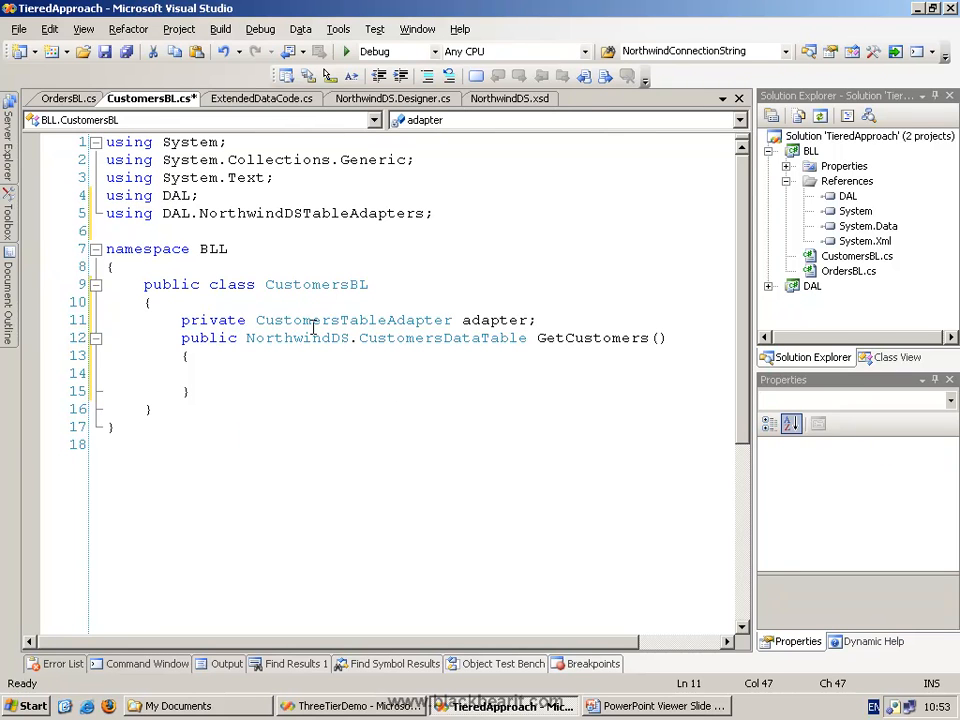
pyautogui.write('= new CustomersTableA')
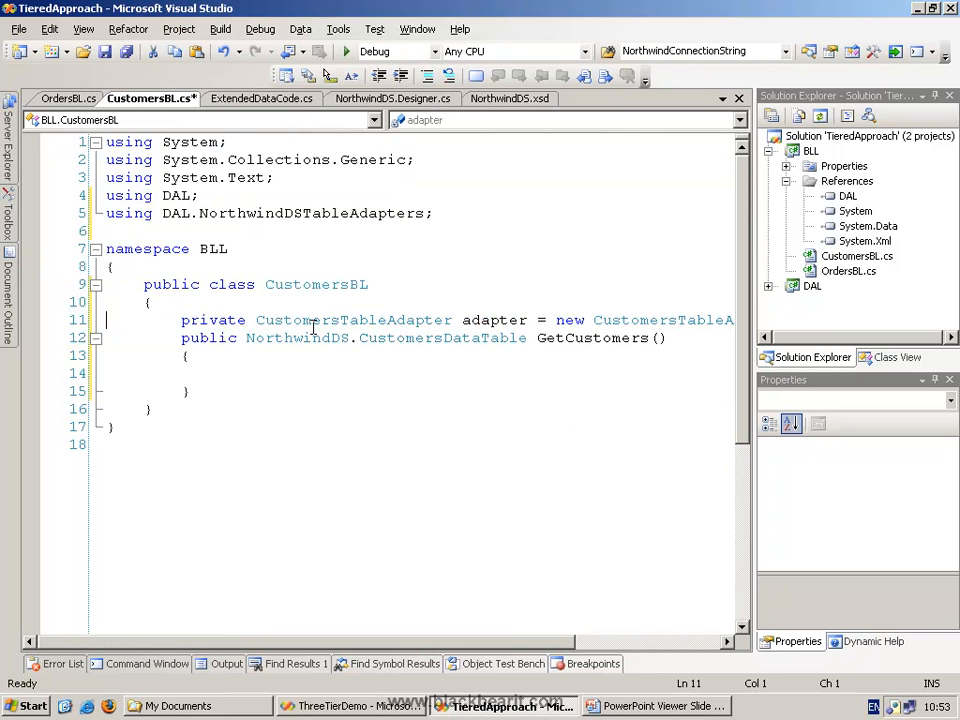
pyautogui.click(218, 372)
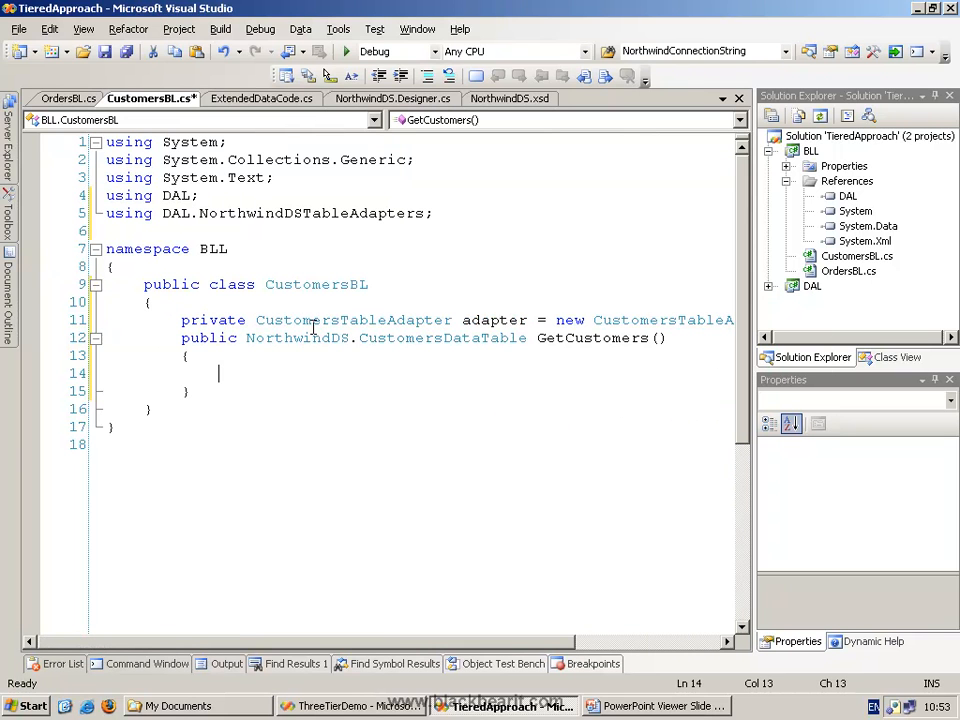
pyautogui.write('adapter.g')
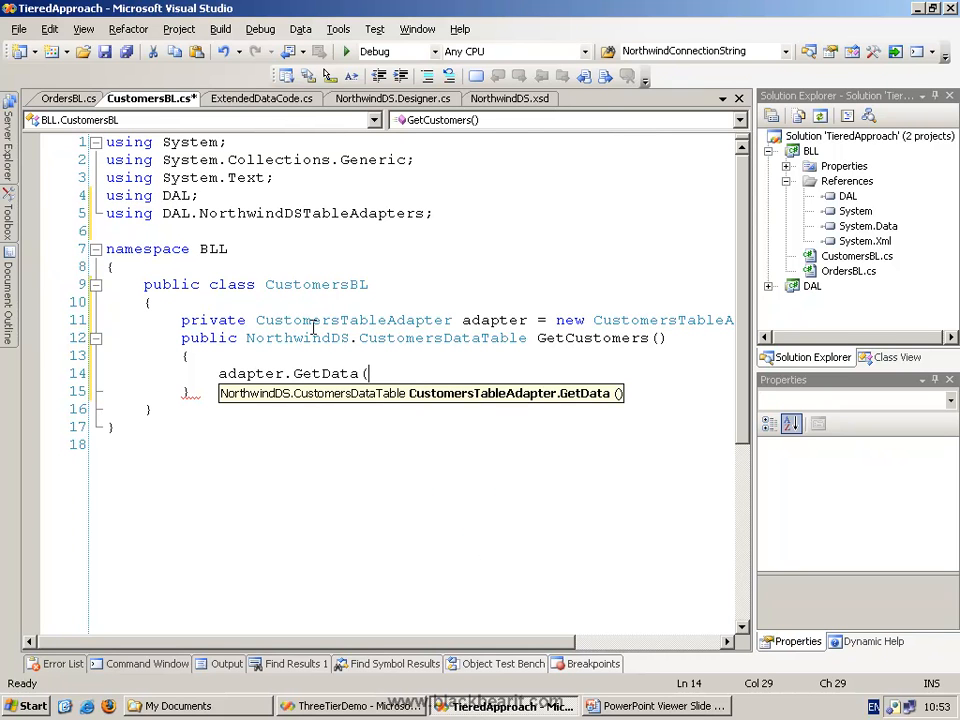
pyautogui.write(');')
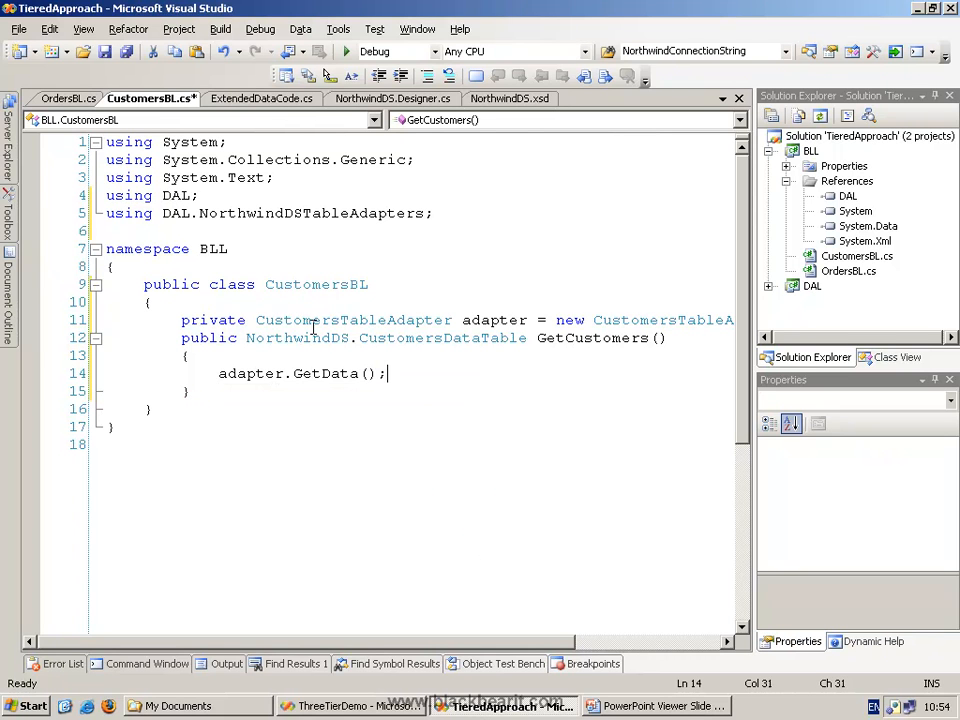
pyautogui.write('return')
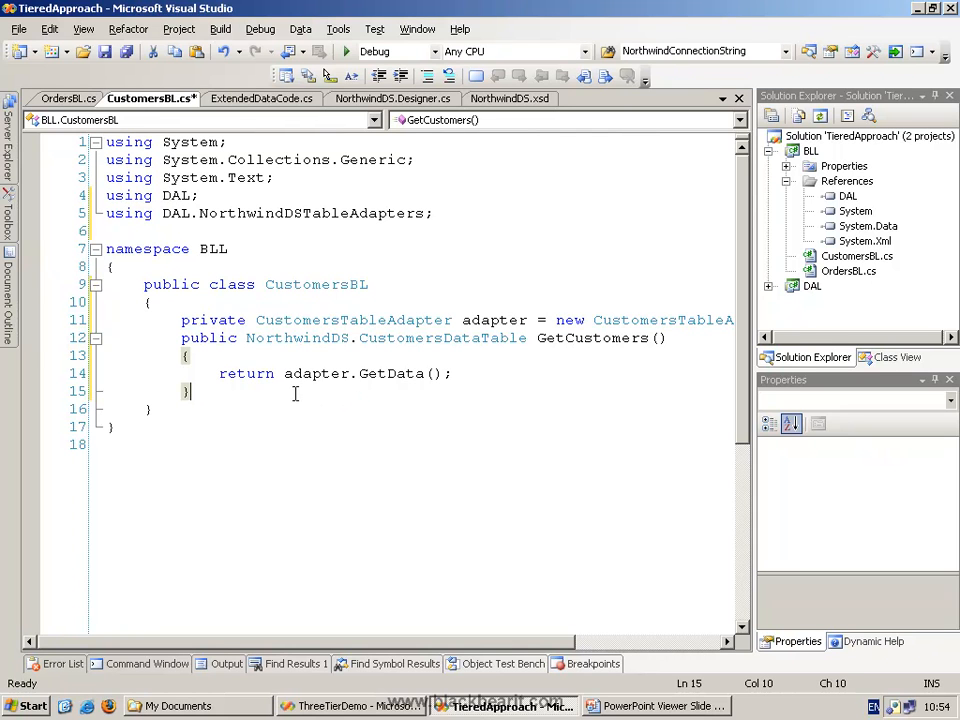
pyautogui.moveTo(393, 373)
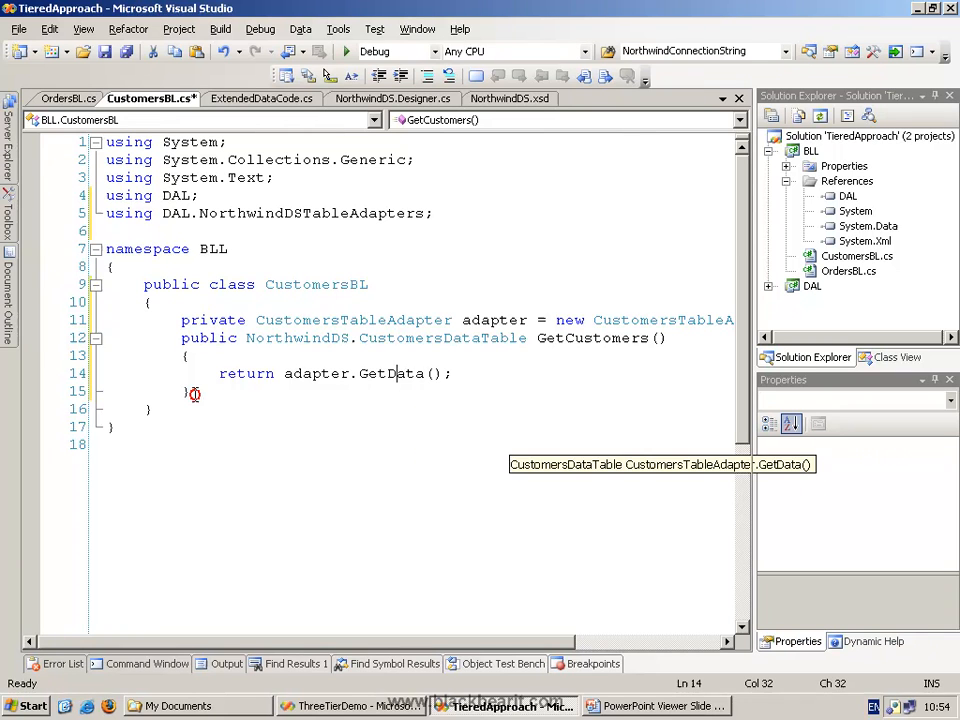
# Step: Add GetCustomer(string custID) via GetDataByCustomerId and int GetCount() returning adapter.GetCount(), then build
pyautogui.click(190, 391)
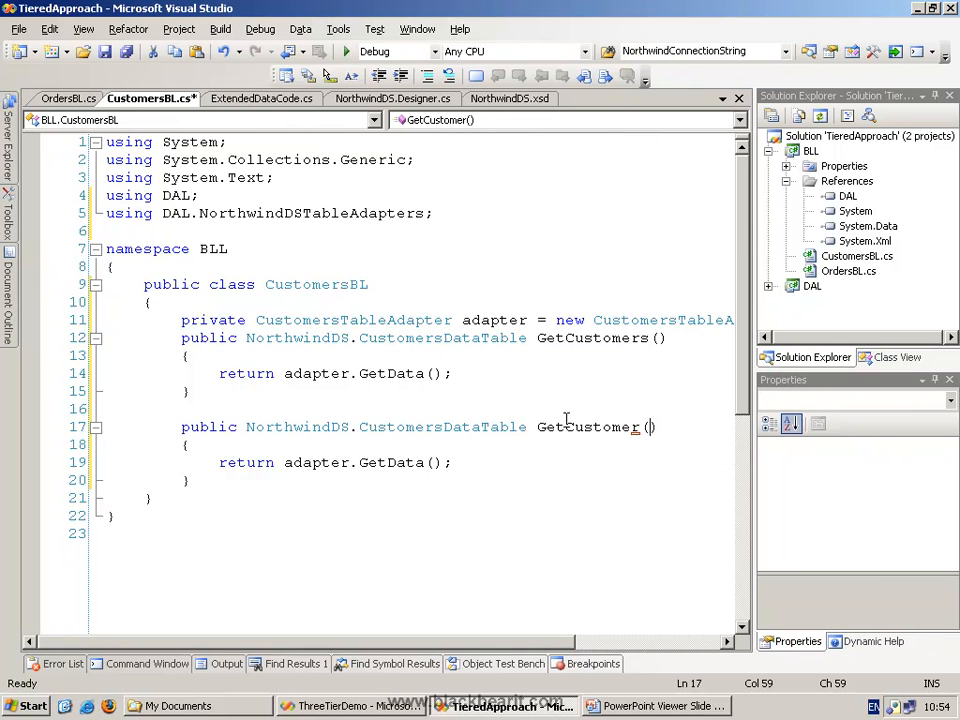
pyautogui.write('int')
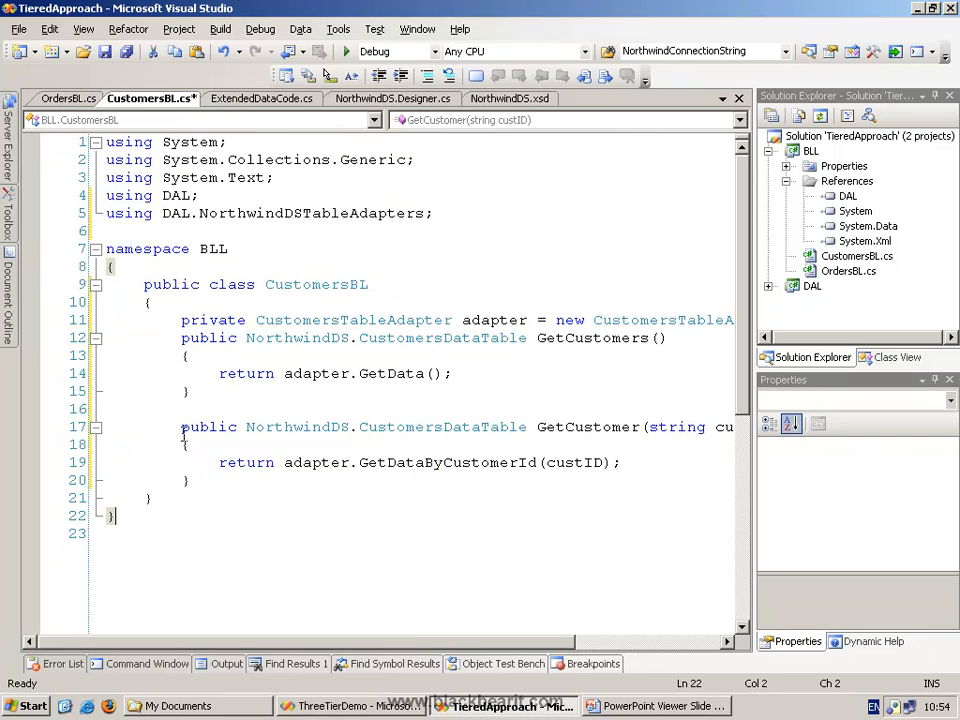
pyautogui.write('public int')
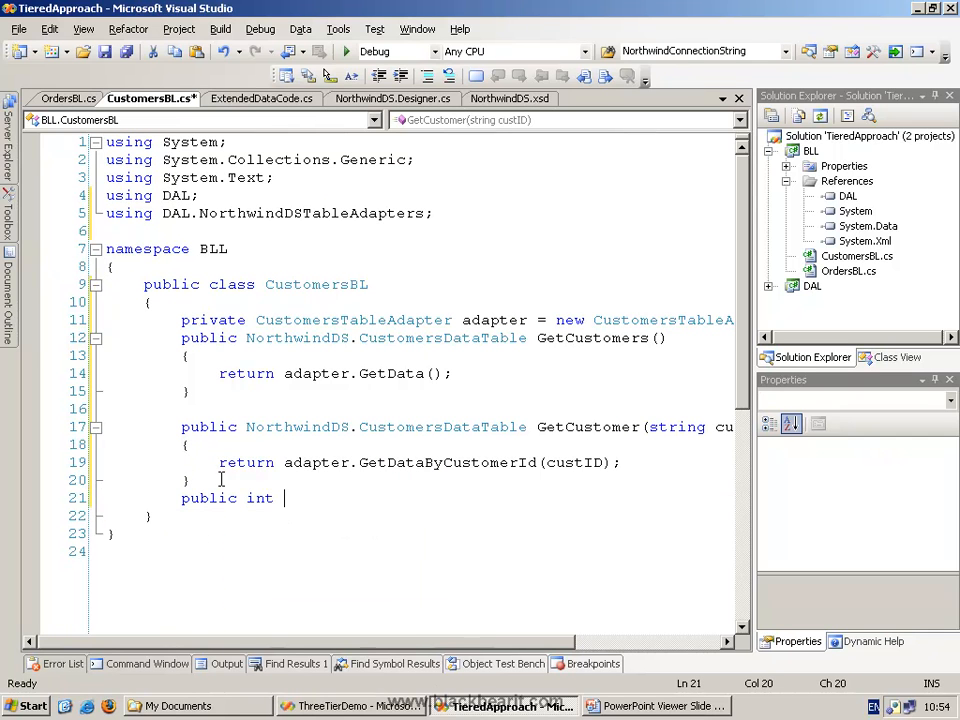
pyautogui.write('GetCount()')
pyautogui.write('}')
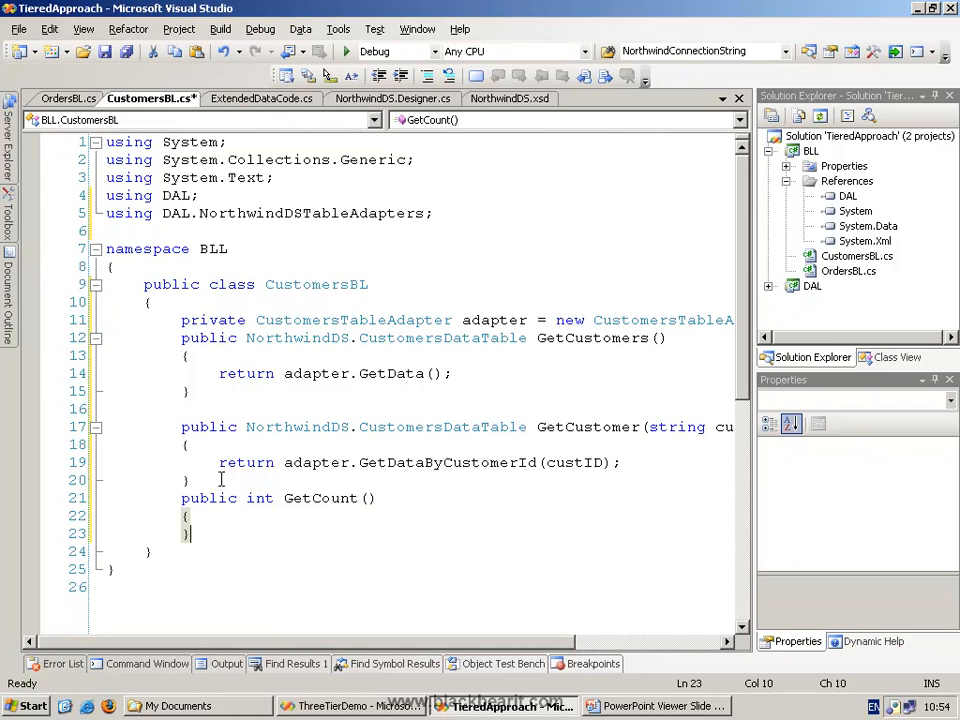
pyautogui.write('return adapter.GetCount();')
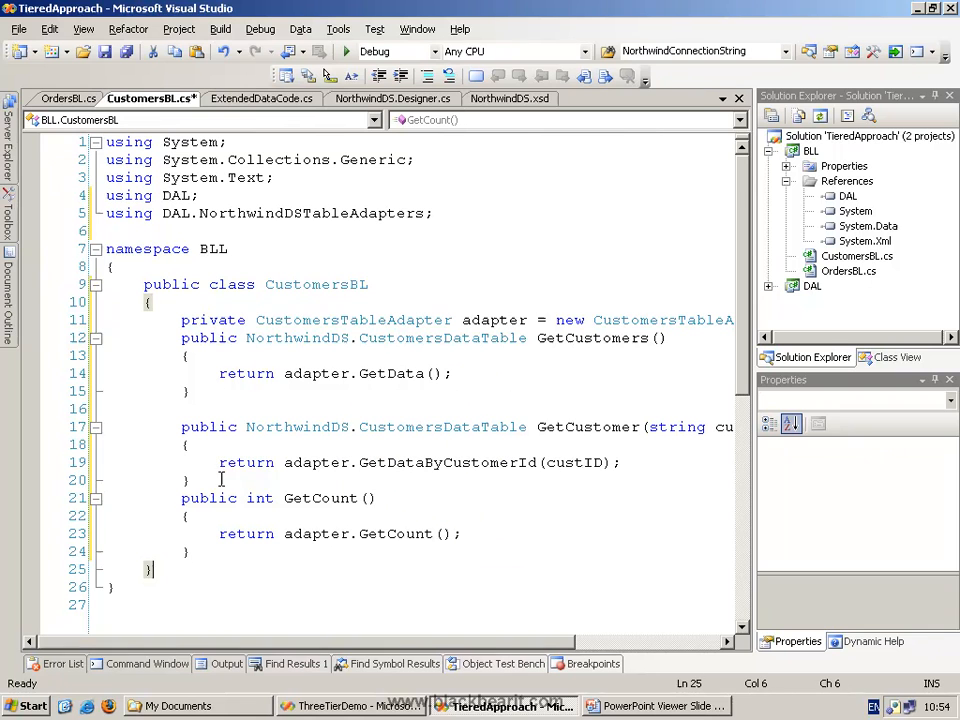
pyautogui.click(220, 28)
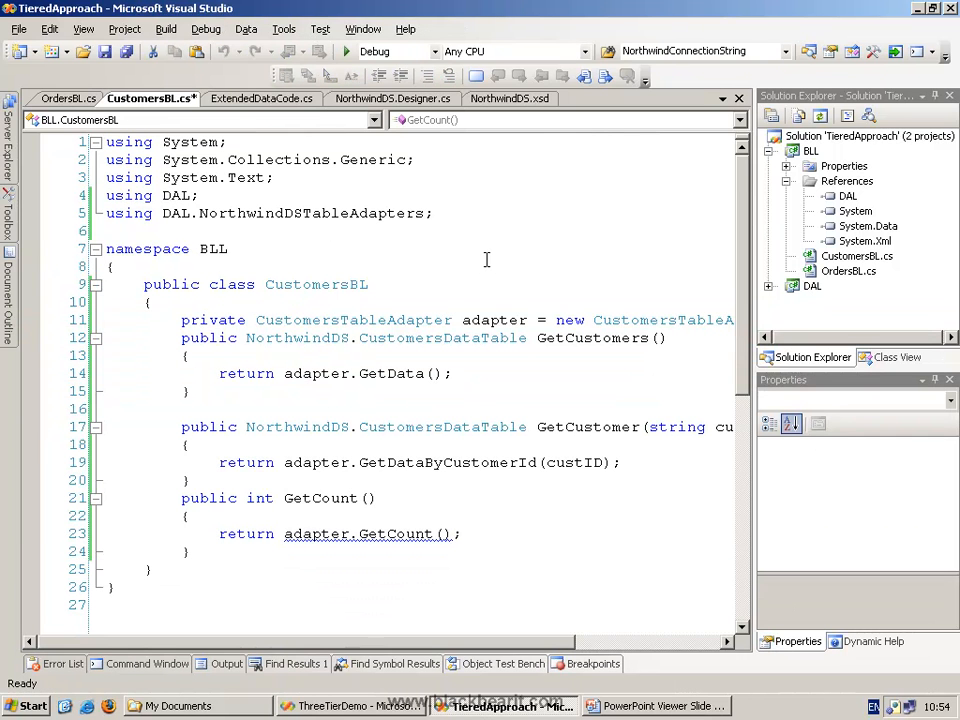
pyautogui.moveTo(394, 533)
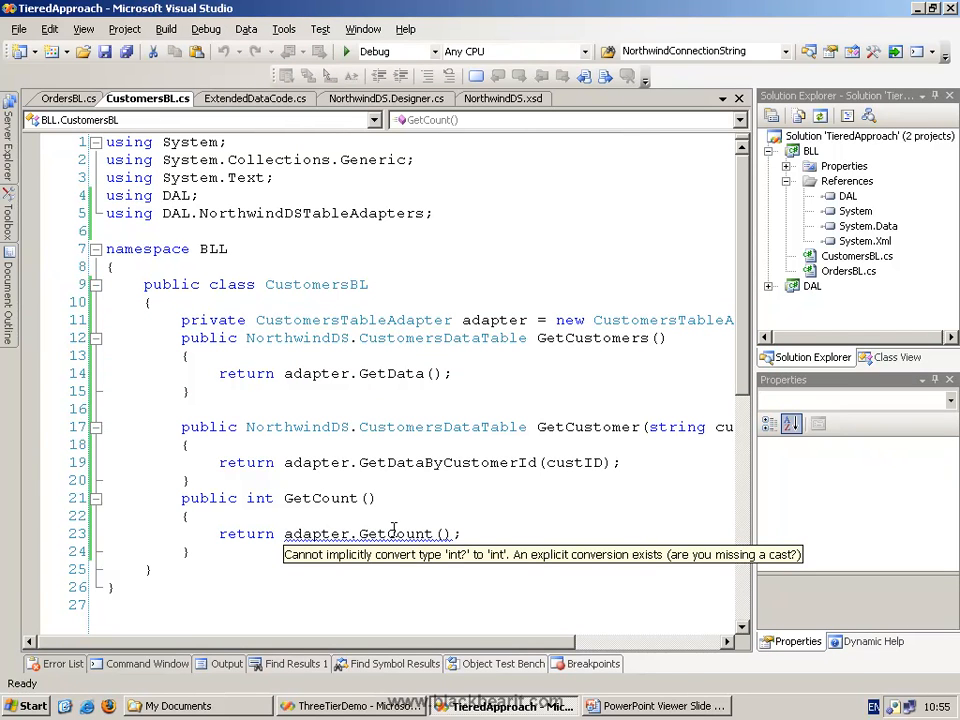
# Step: Append .Value to adapter.GetCount() to fix the build error, then open OrdersBL.cs
pyautogui.click(273, 498)
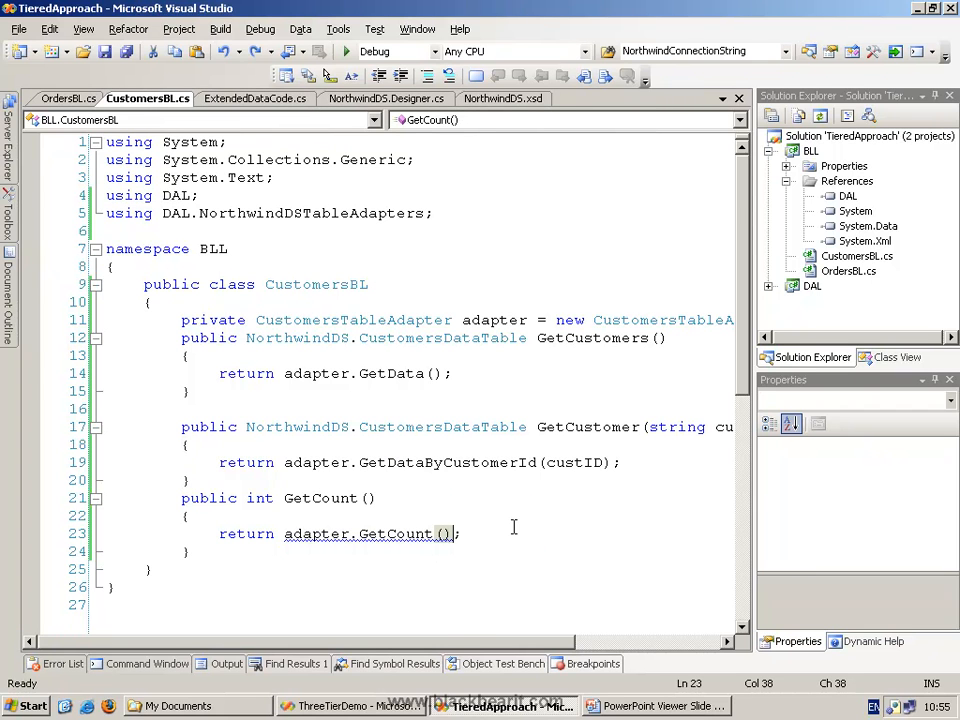
pyautogui.write('.Value')
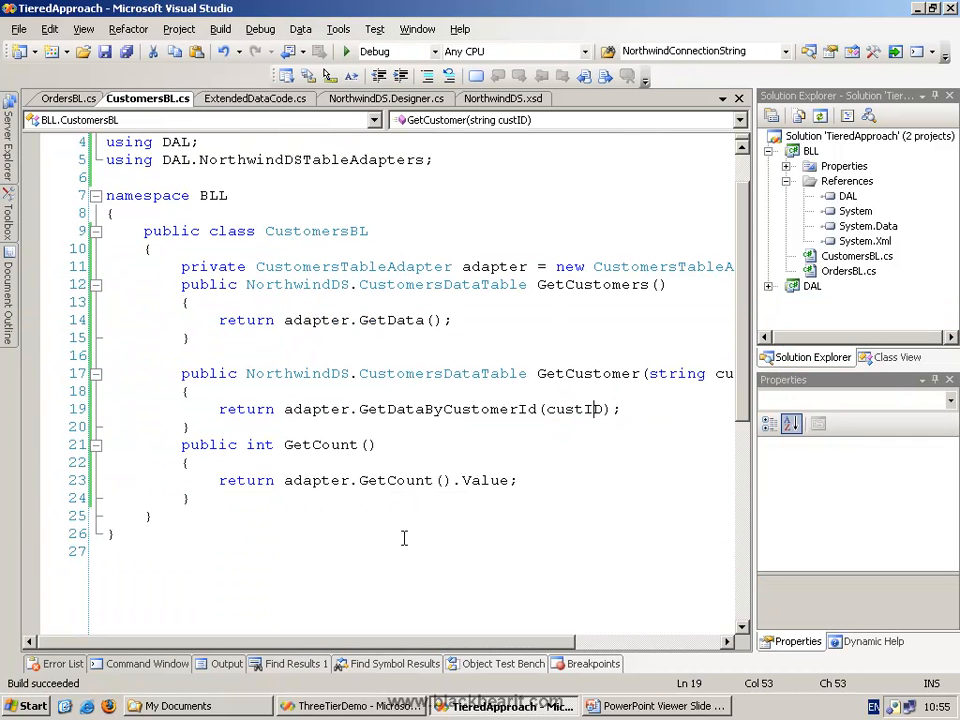
pyautogui.moveTo(268, 499)
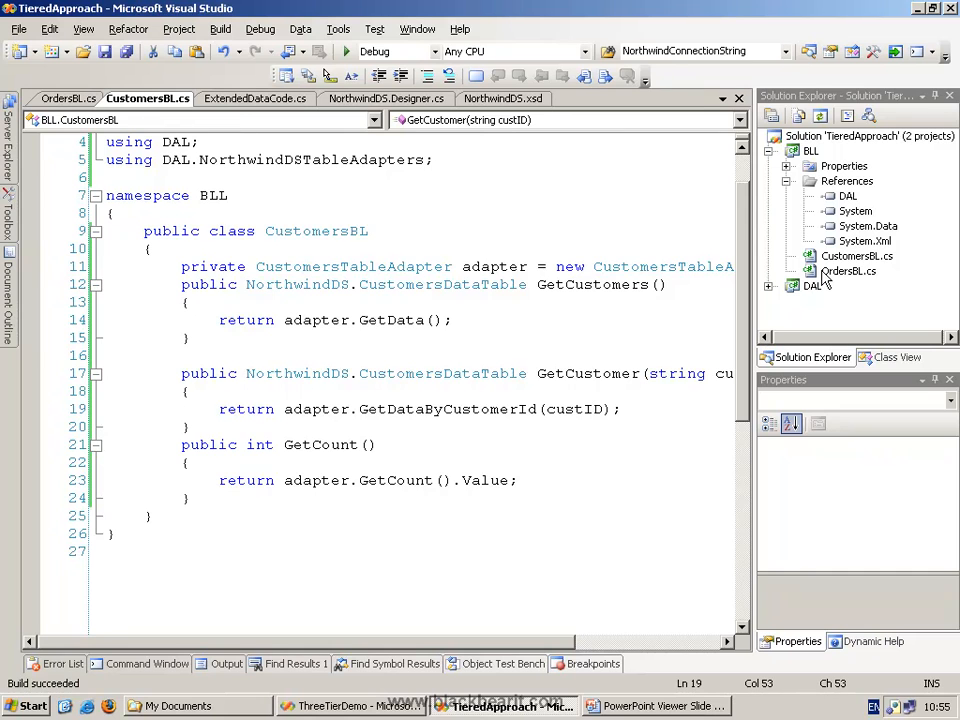
pyautogui.click(68, 98)
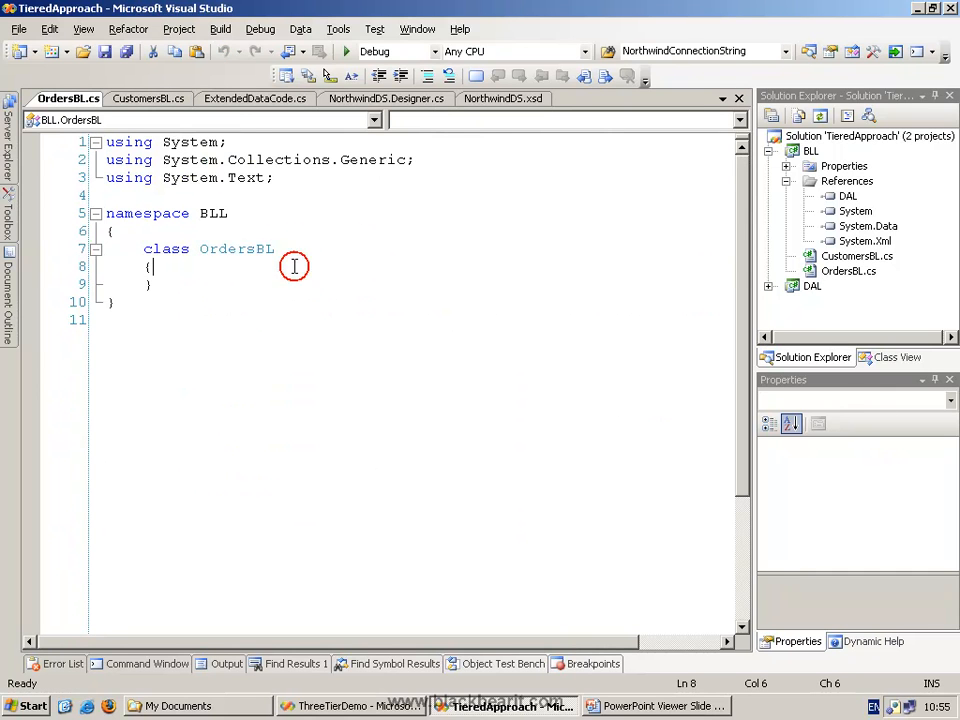
# Step: Declare a public GetOrders() method in OrdersBL, using CustomersBL as reference
pyautogui.write('public')
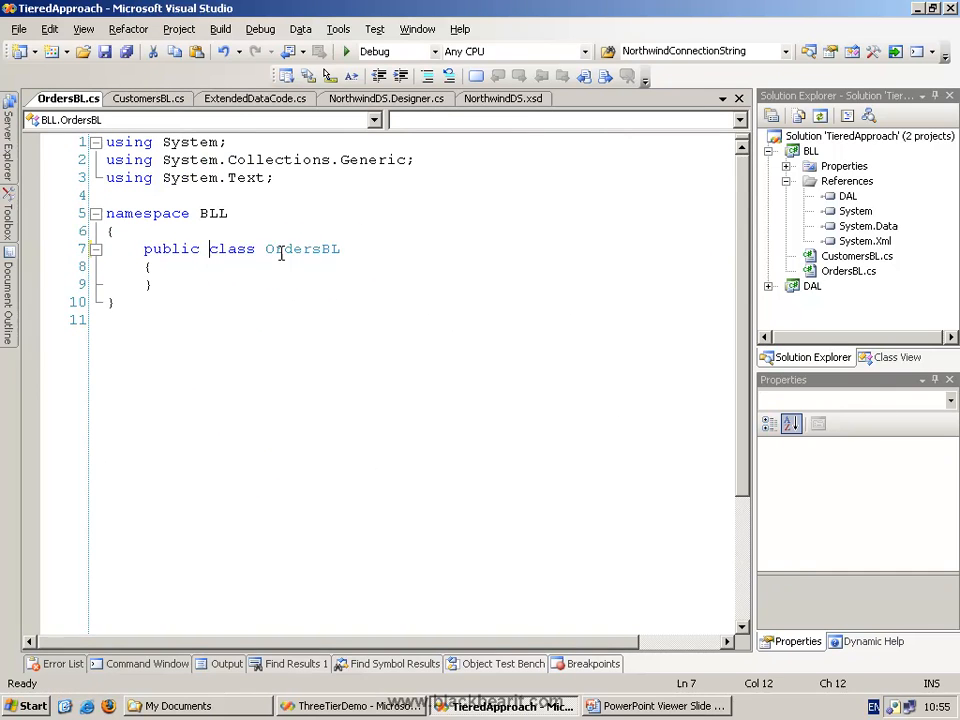
pyautogui.click(154, 98)
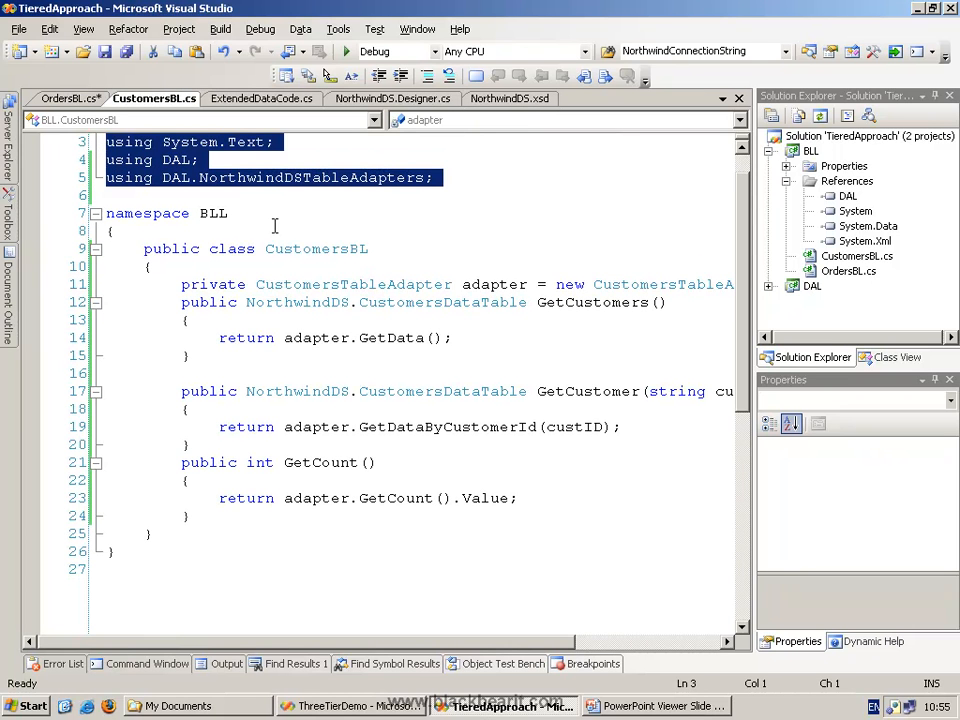
pyautogui.click(65, 98)
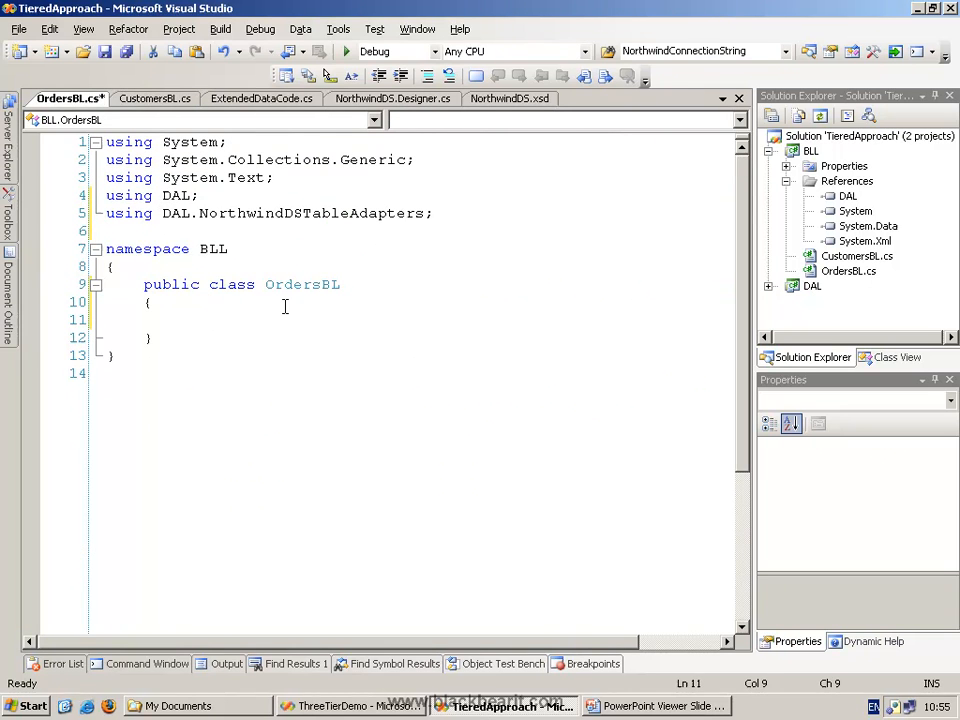
pyautogui.write('public northwindDS.OrdersDataTable')
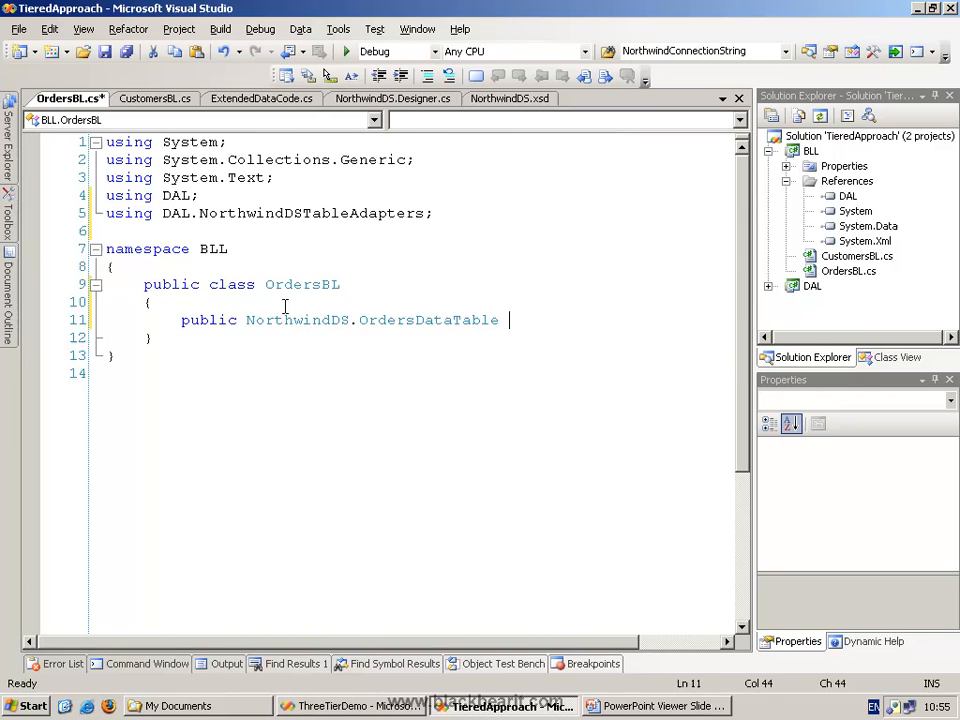
pyautogui.write('GetOrders(){')
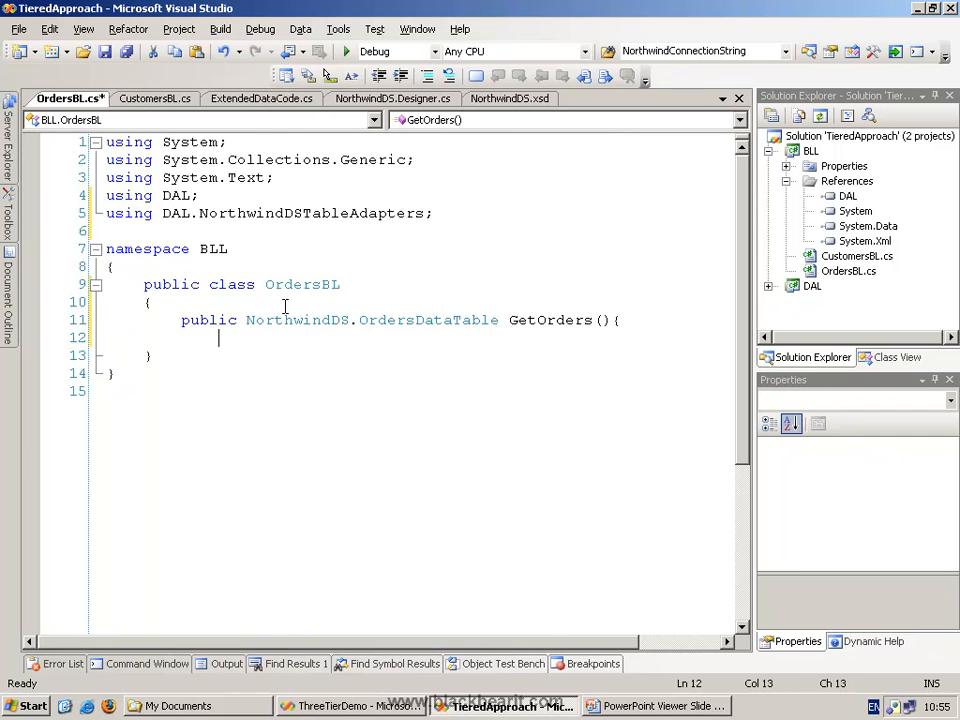
# Step: Add the OrdersTableAdapter field, GetOrders returning adapter.GetData(), and GetOrdersForCustomerId using GetDataByCustId
pyautogui.write('pri')
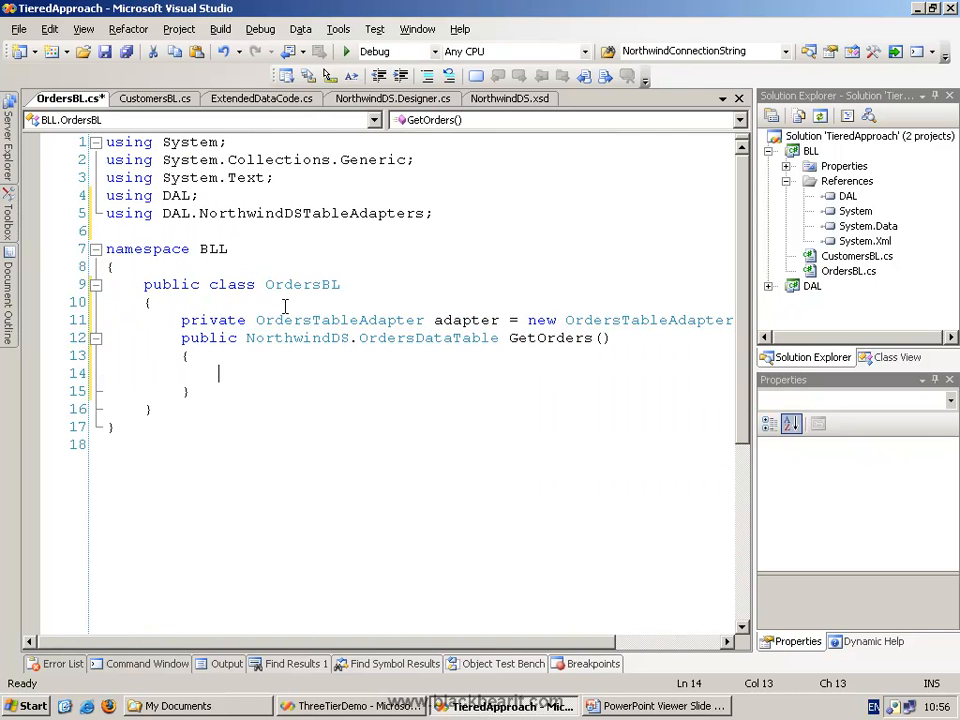
pyautogui.write('return adapter.GetData();')
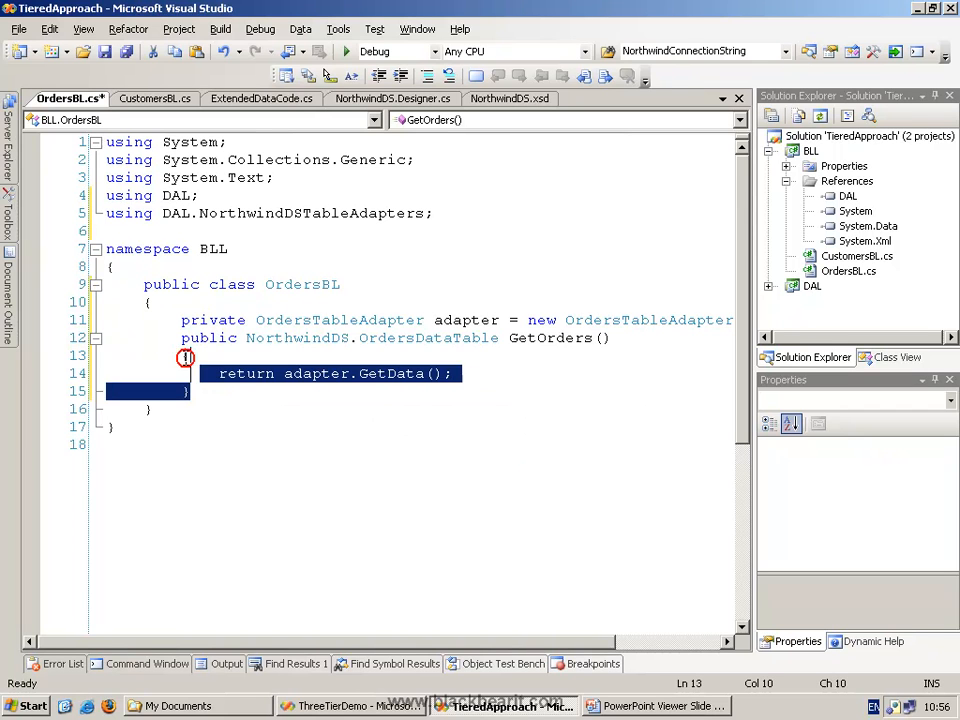
pyautogui.press('enter')
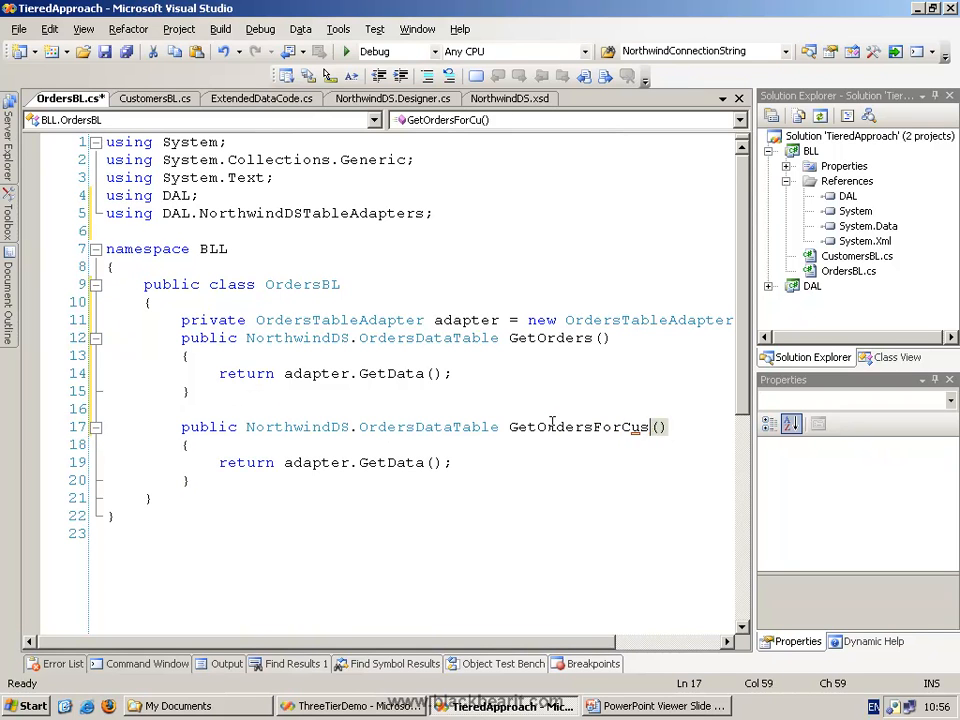
pyautogui.write('tomerId')
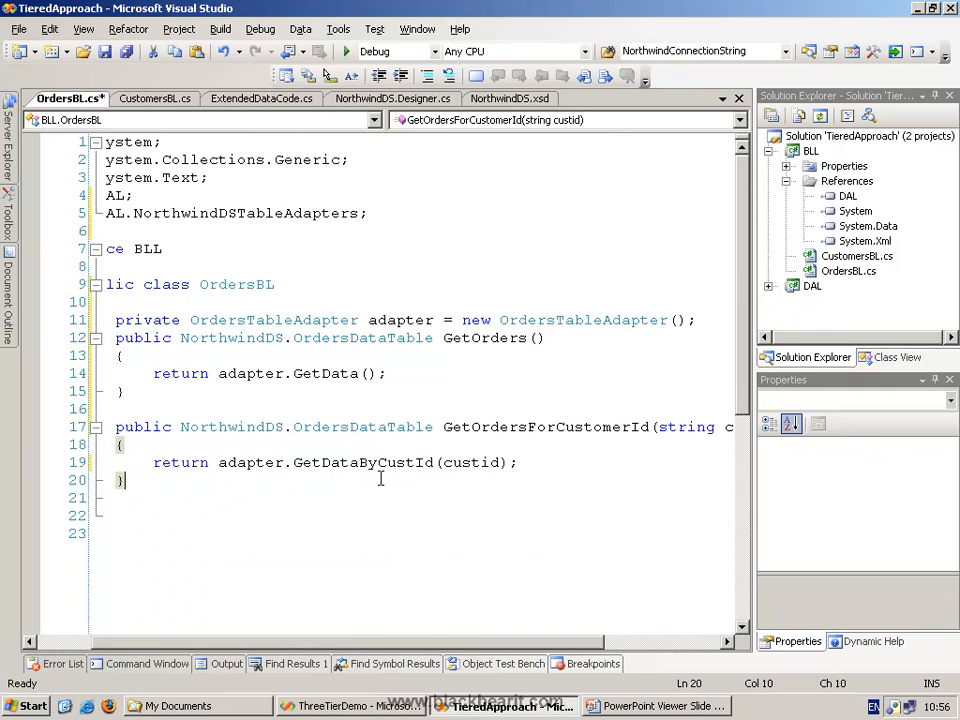
pyautogui.moveTo(883, 485)
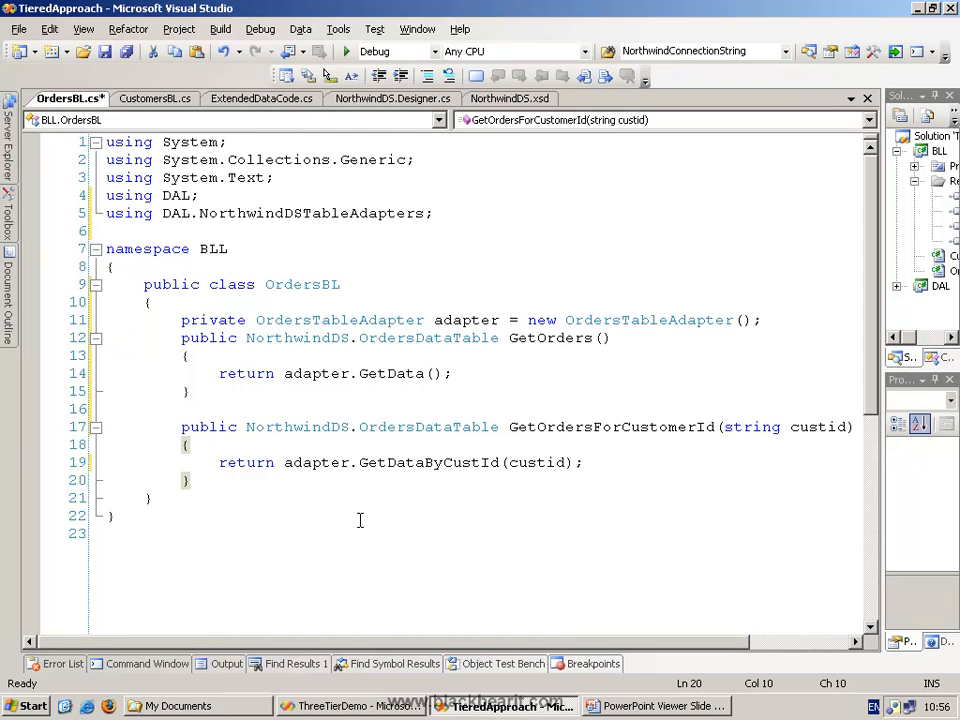
pyautogui.moveTo(377, 398)
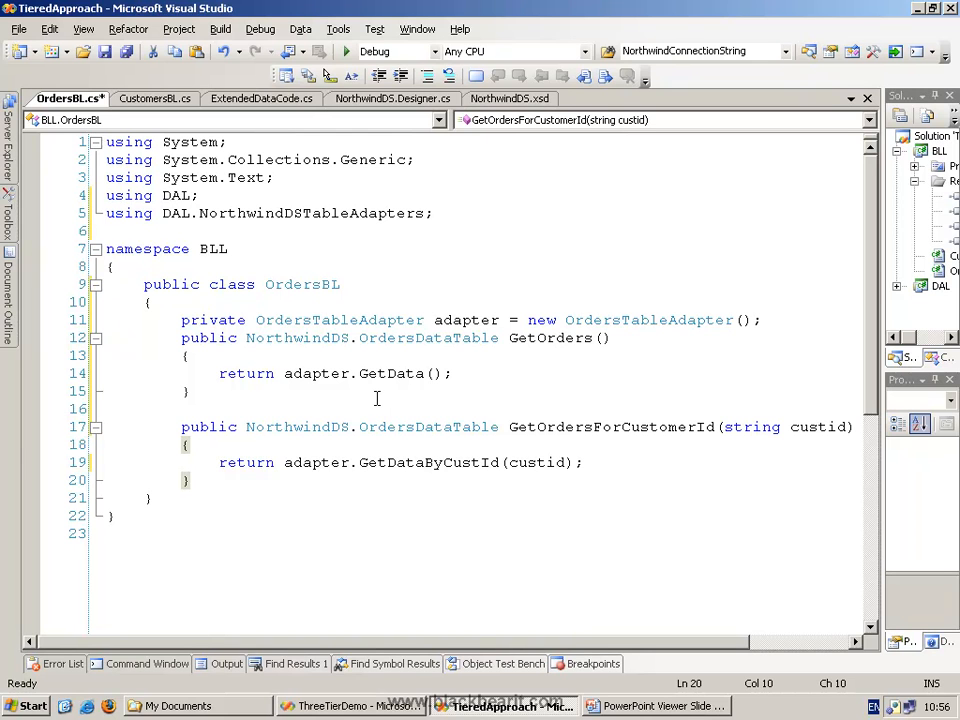
# Step: Import System.ComponentModel in CustomersBL.cs and add [DataObject] to the class
pyautogui.click(154, 98)
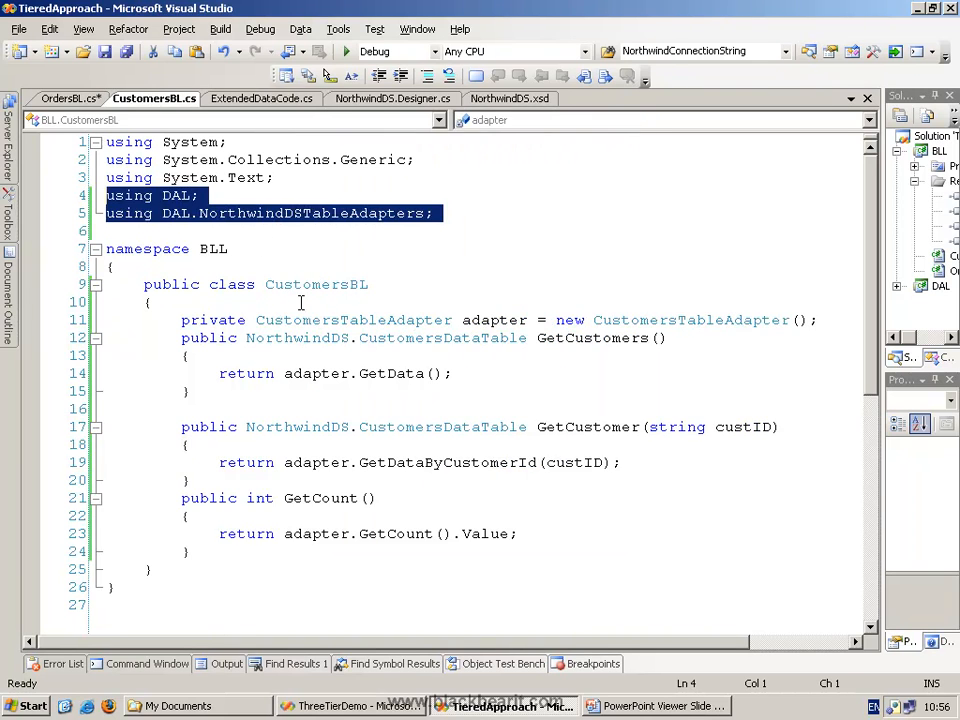
pyautogui.click(293, 231)
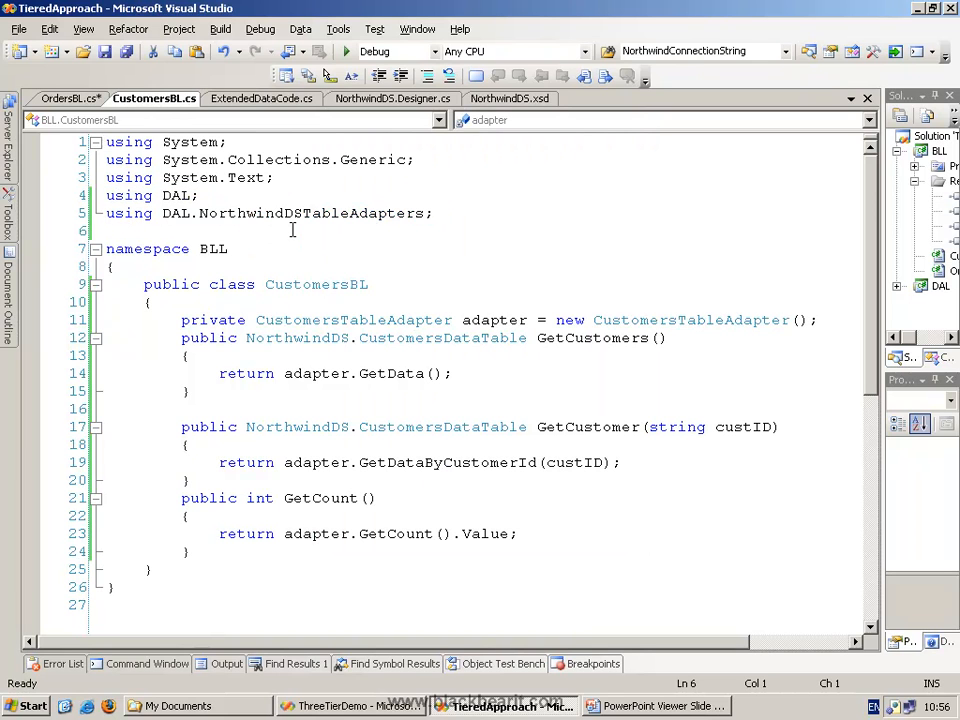
pyautogui.write('using Syste')
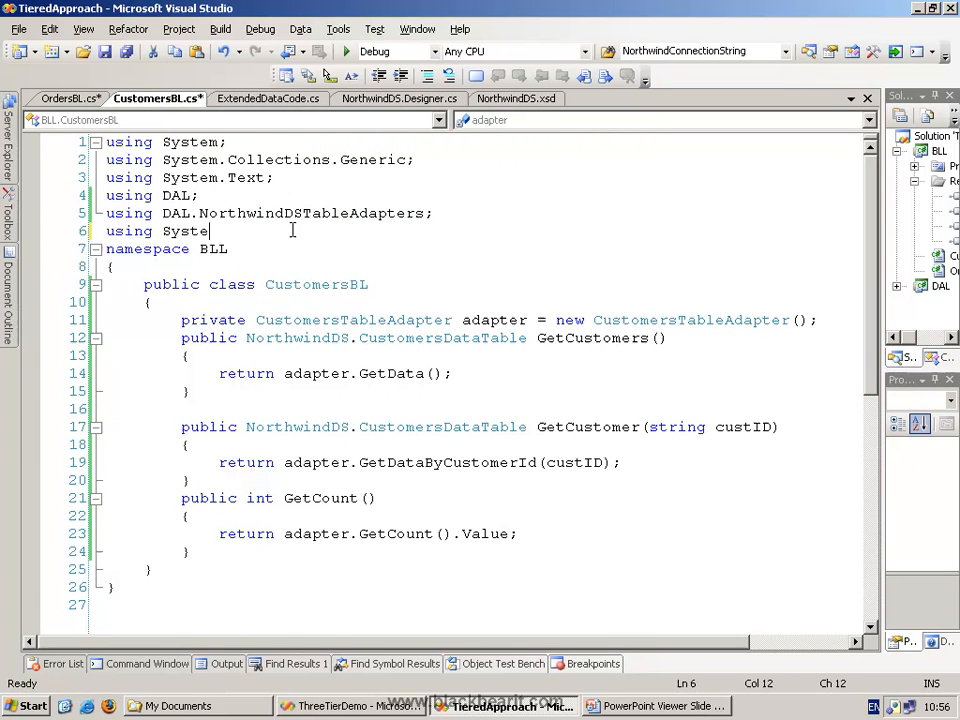
pyautogui.write('m.ComponentModel;')
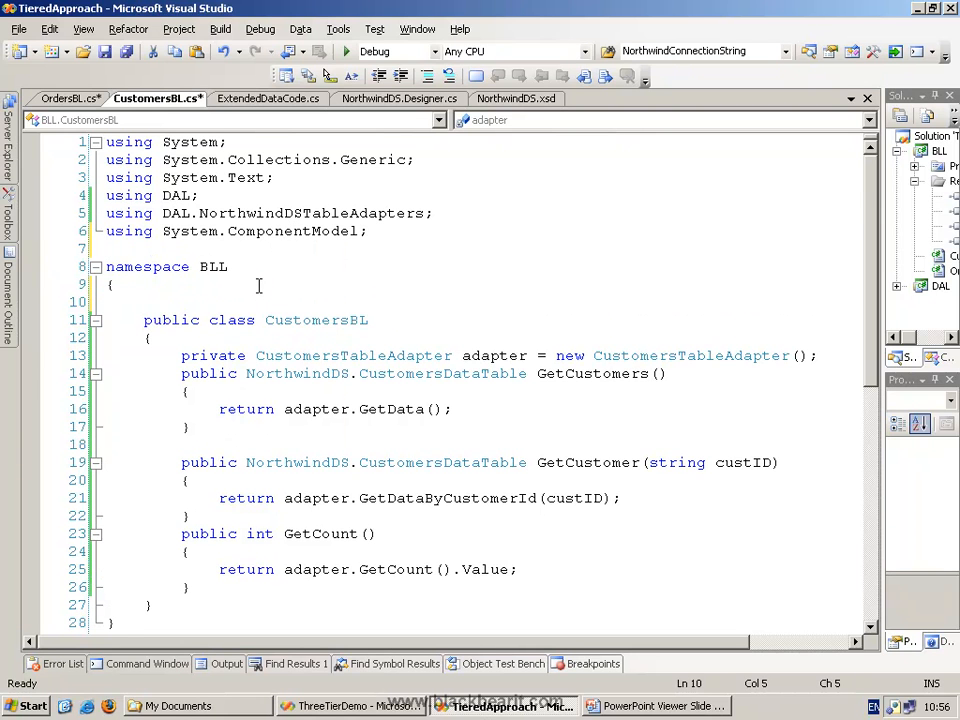
pyautogui.write('[datao')
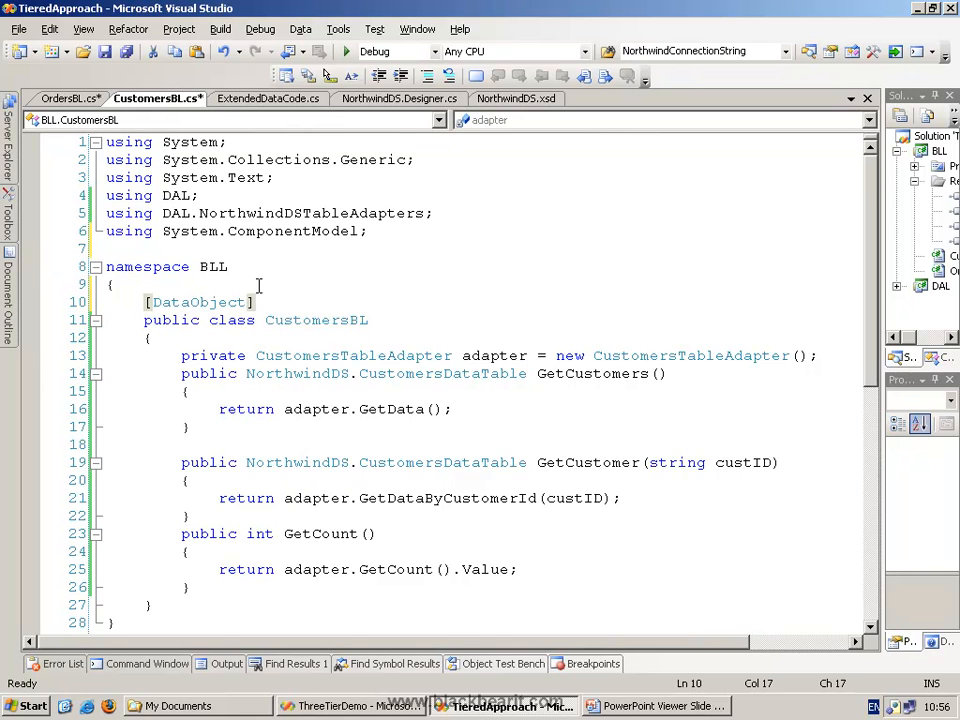
# Step: Mark GetCustomers (default, true) and GetCustomer with DataObjectMethod Select attributes
pyautogui.doubleClick(316, 320)
pyautogui.write('[')
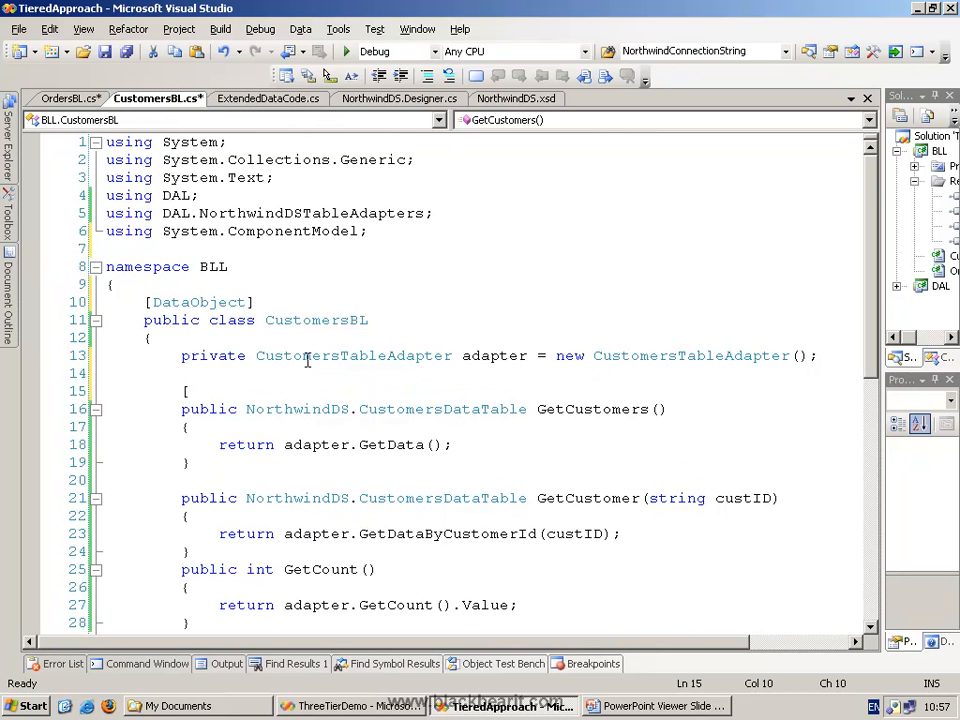
pyautogui.write('data')
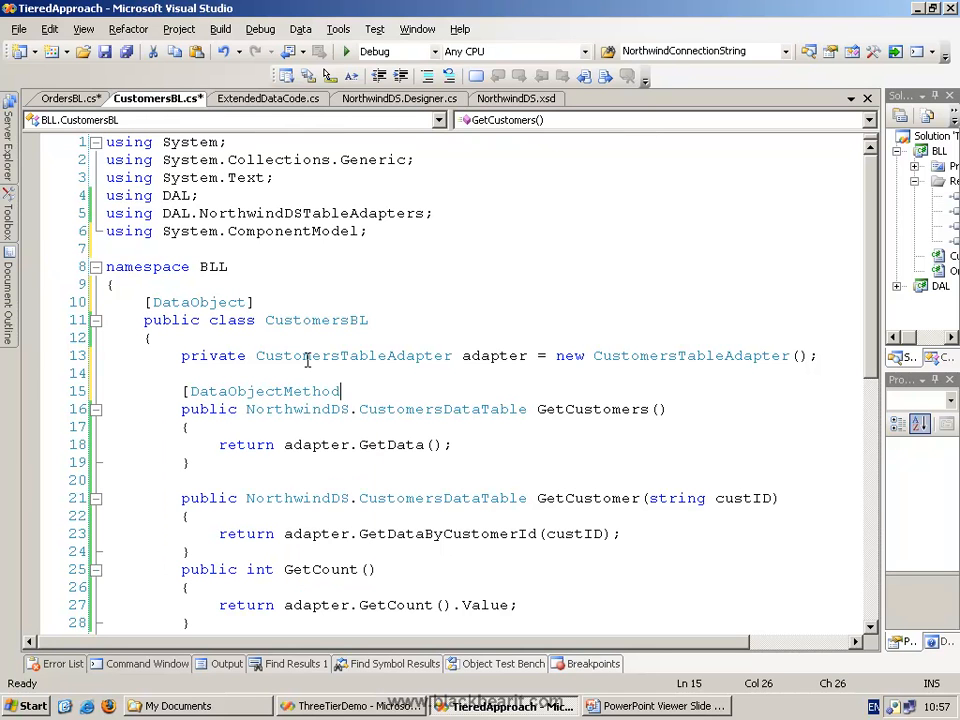
pyautogui.write('(DataObjectMethodType.Select')
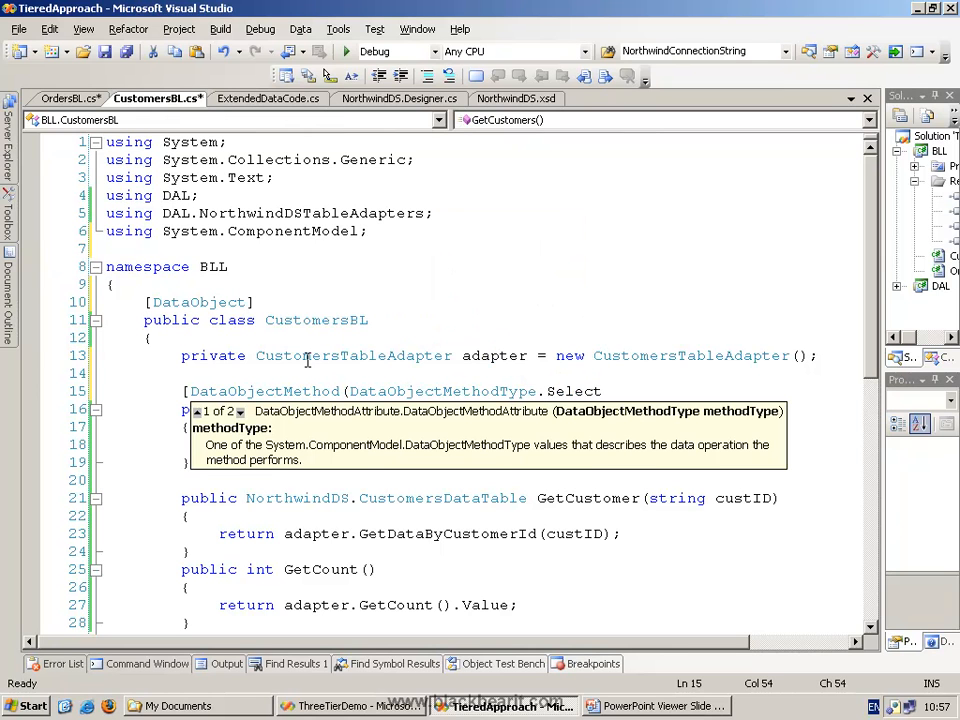
pyautogui.write(', true)]')
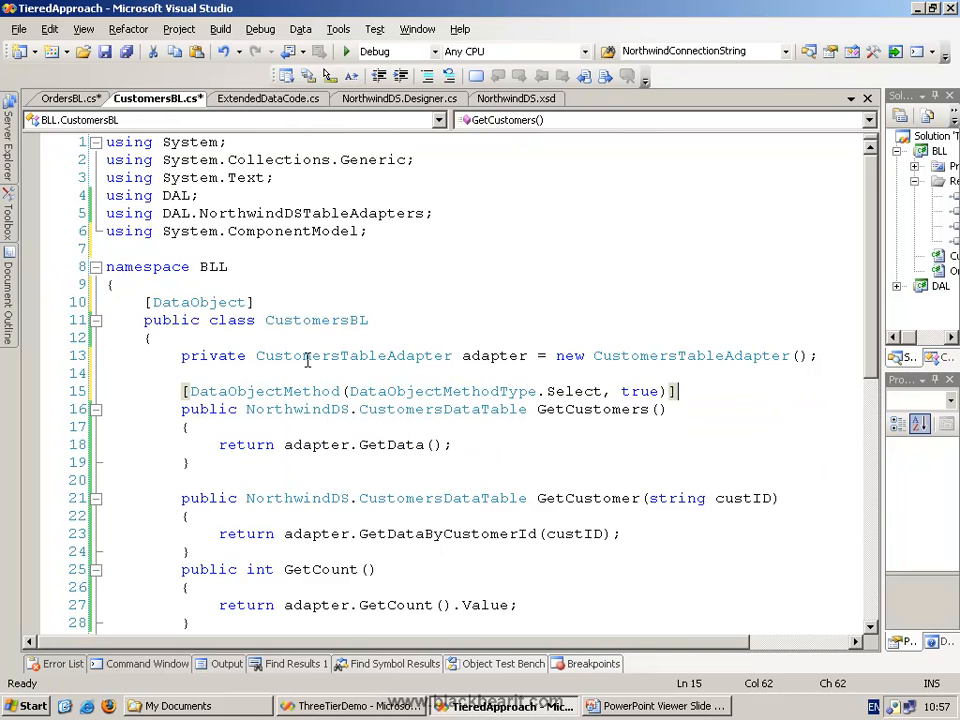
pyautogui.click(617, 410)
pyautogui.write('[DataObjectMethod(DataObjectMethodType.Select, false)]')
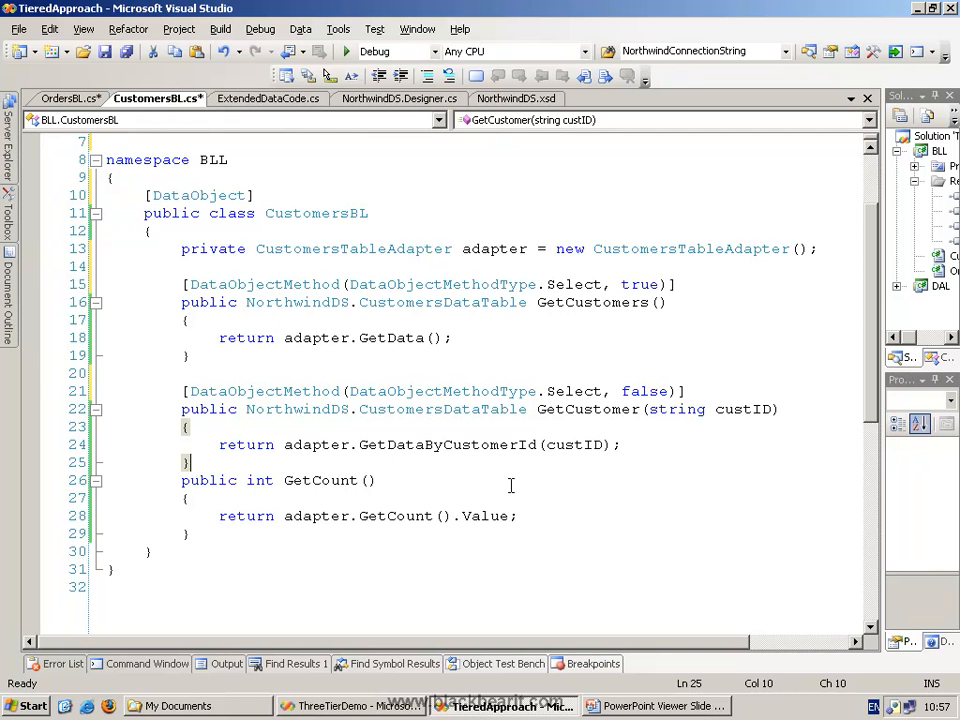
pyautogui.doubleClick(573, 390)
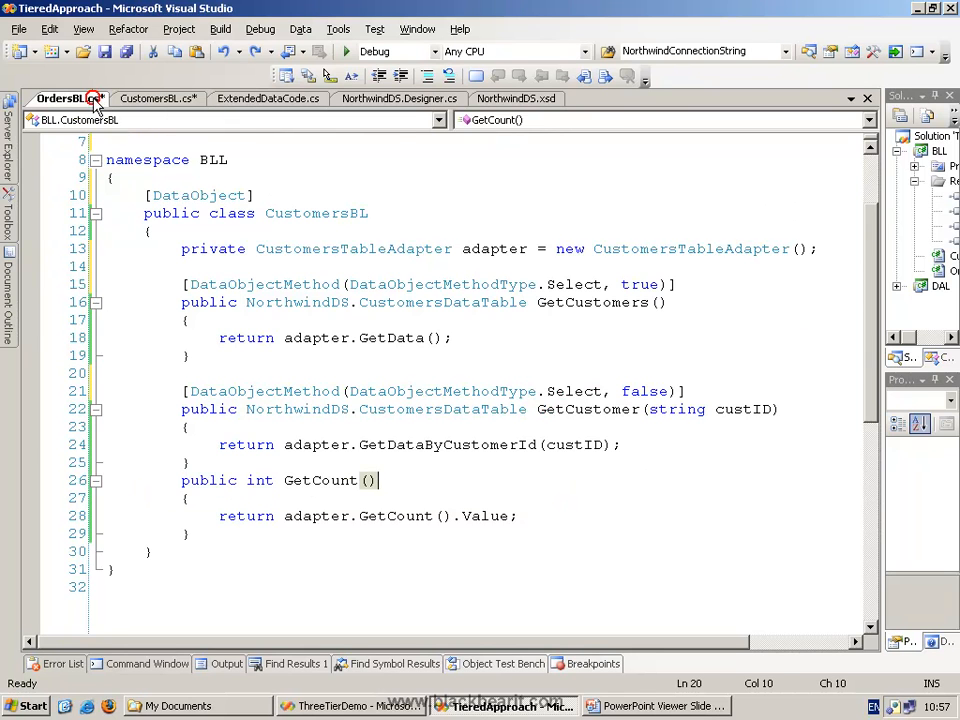
# Step: In OrdersBL.cs, import System.ComponentModel, add [DataObject], and mark GetOrders as the default Select method
pyautogui.click(65, 98)
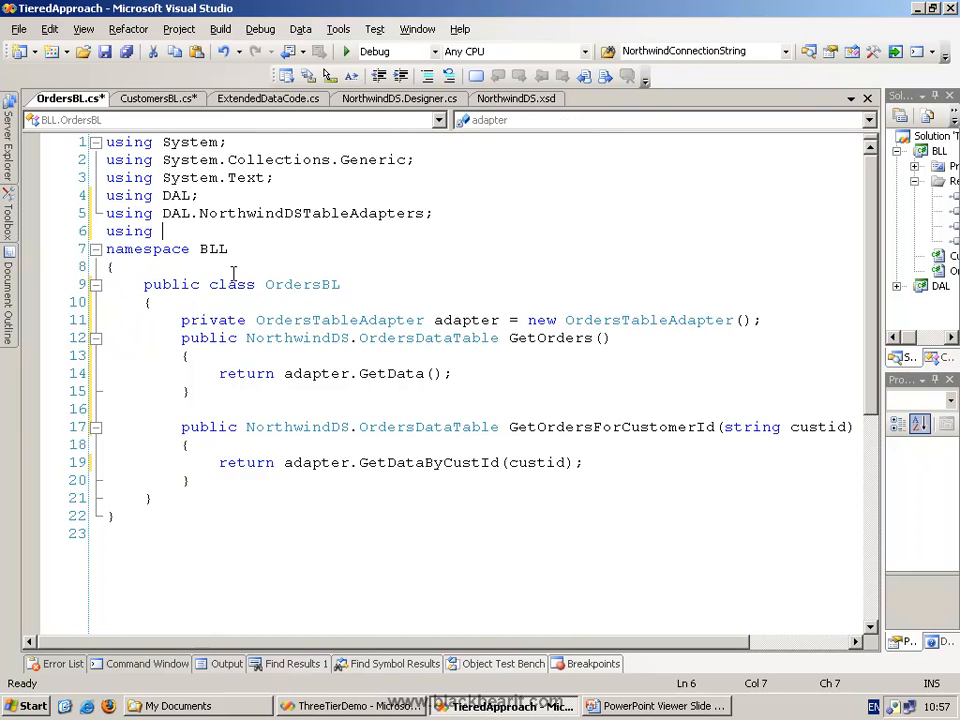
pyautogui.write('System.ComponentModel;')
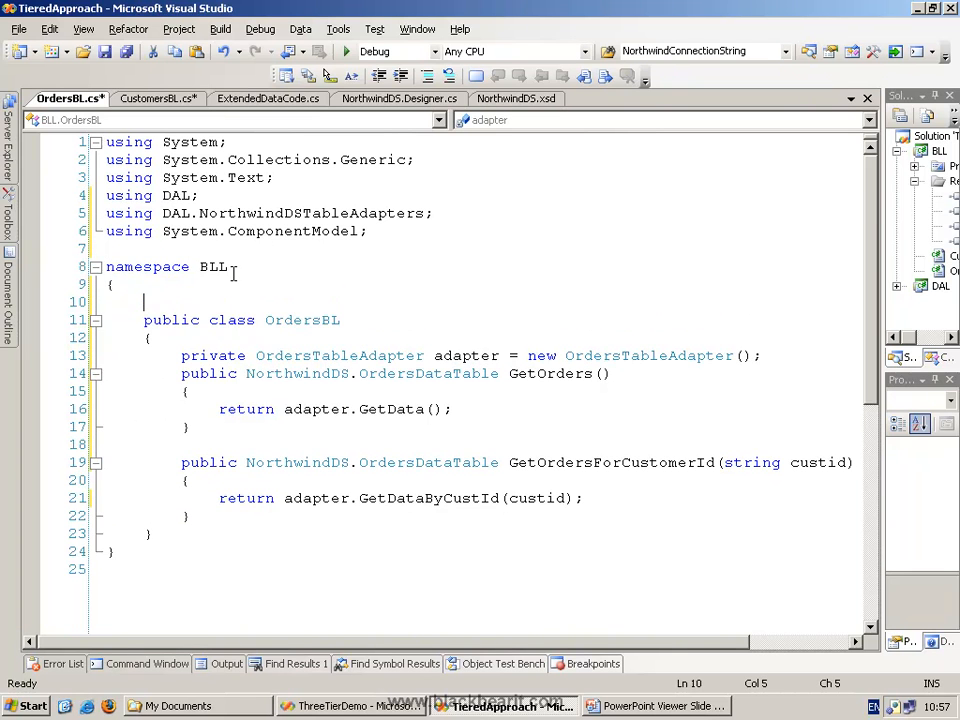
pyautogui.write('[DataObject]')
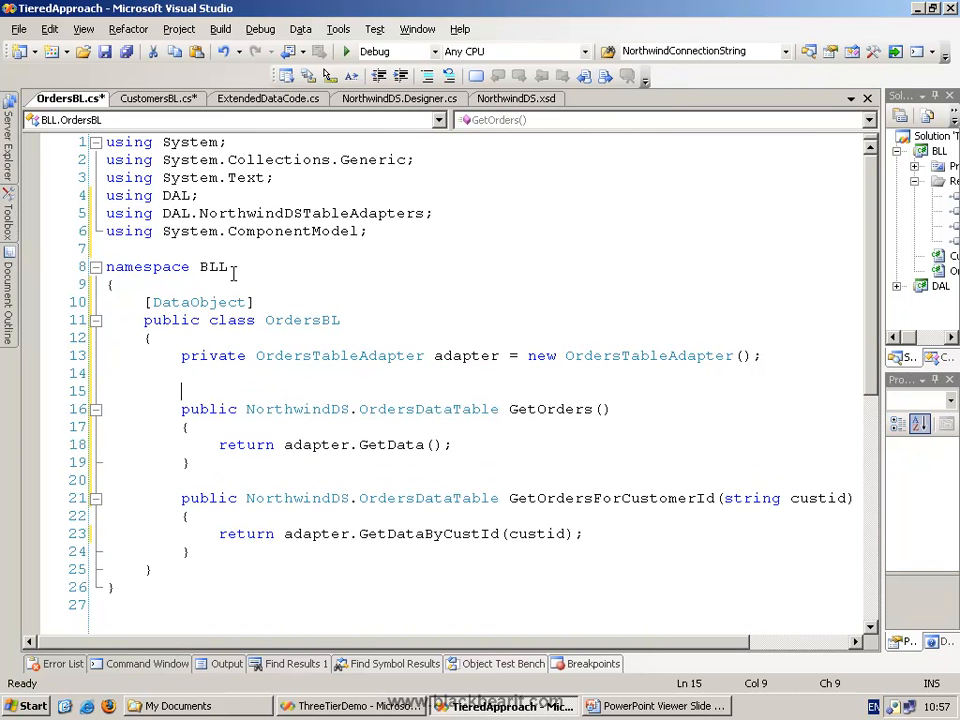
pyautogui.write('[datao')
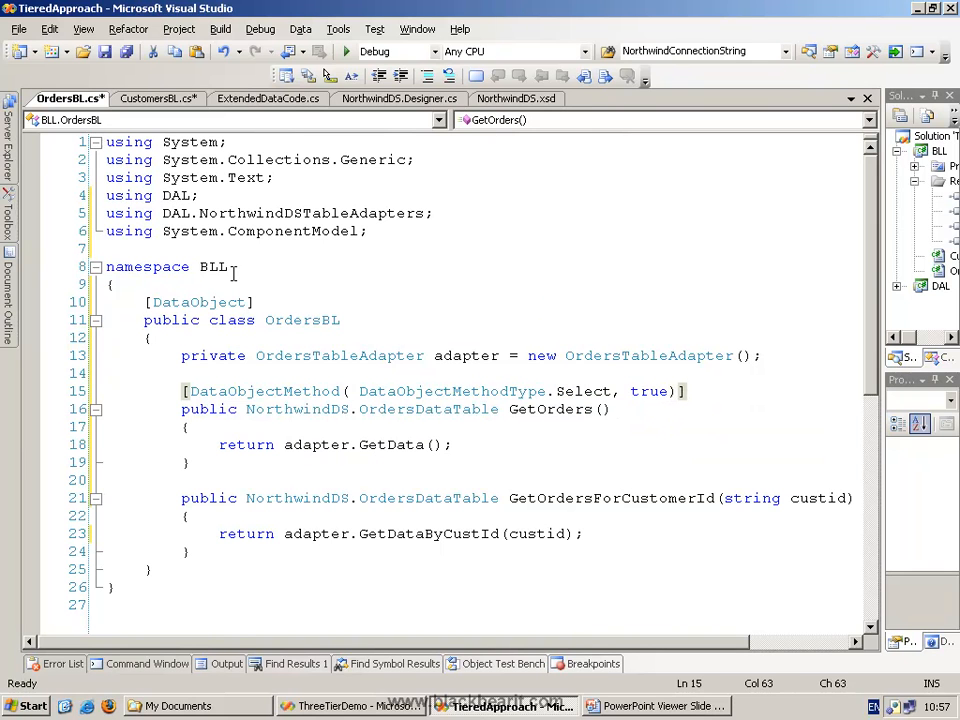
# Step: Mark GetOrdersForCustomerId as a Select method and build the solution
pyautogui.click(182, 480)
pyautogui.write('[DataObjectMethod(DataObjectMethodType.Select, false)]')
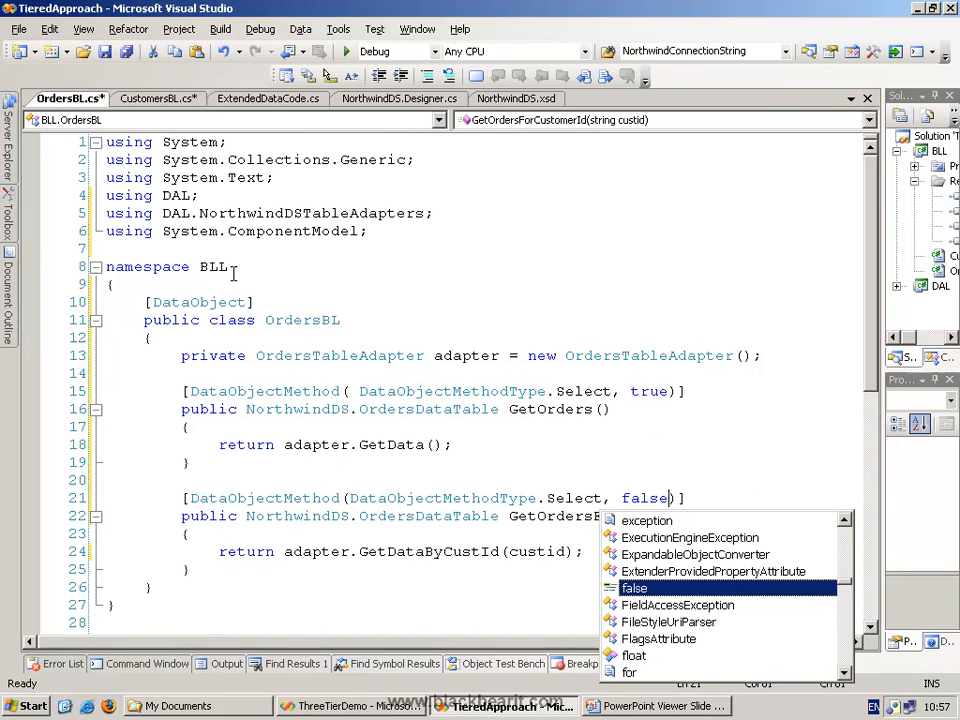
pyautogui.click(222, 28)
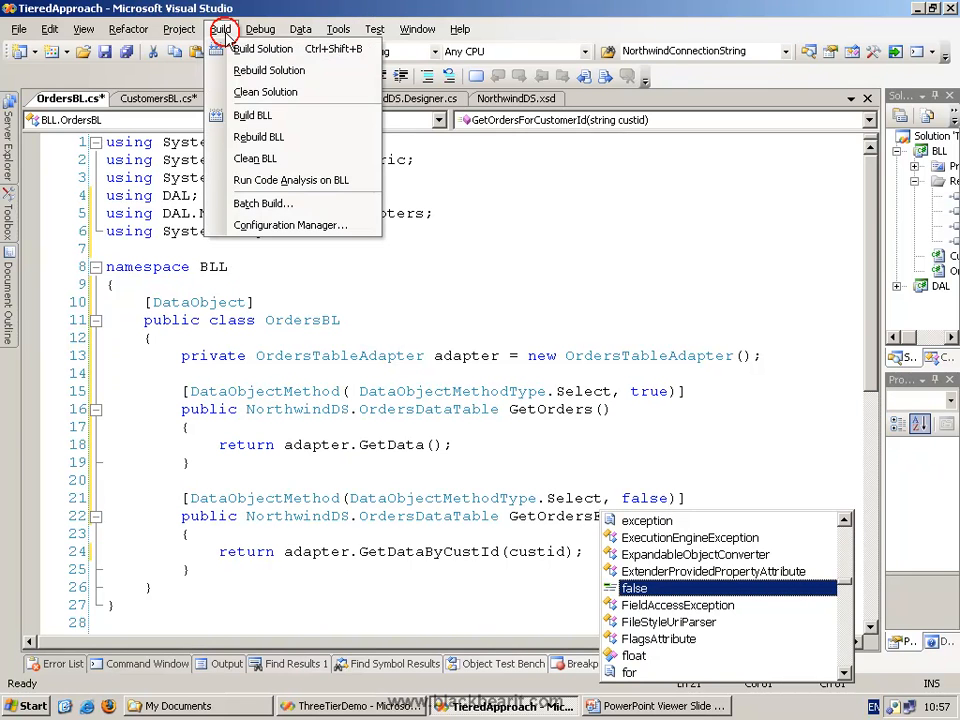
pyautogui.click(252, 115)
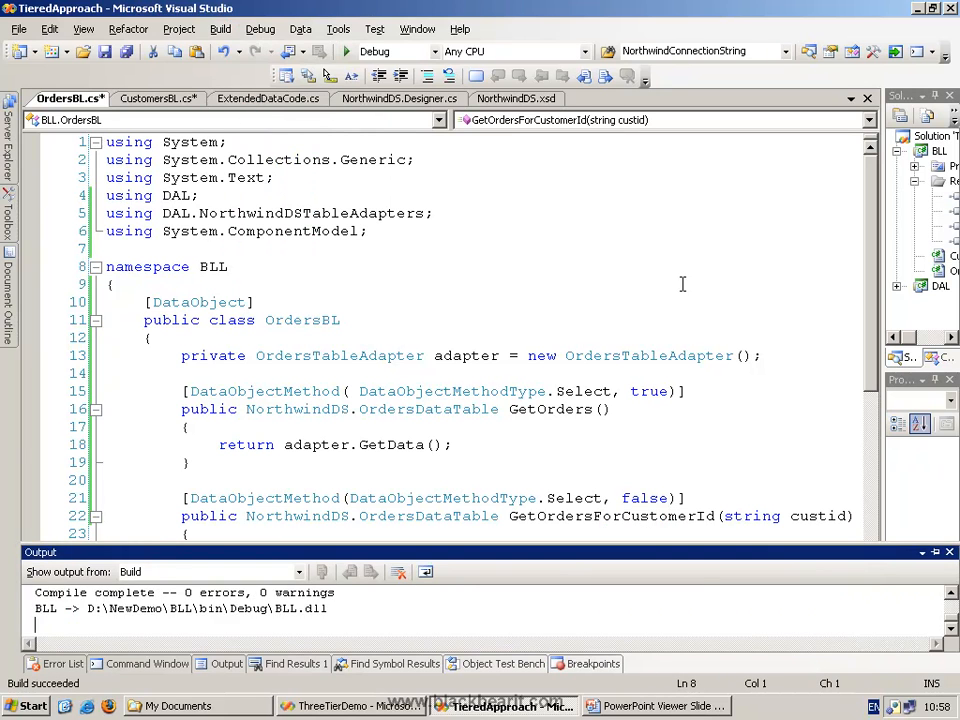